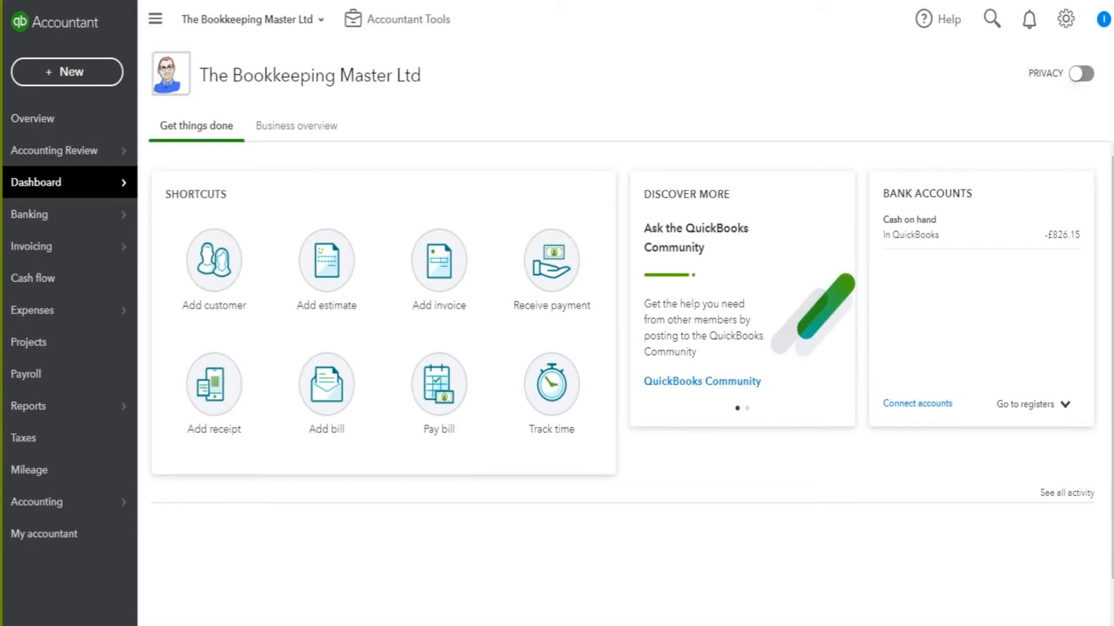
{"action": "mouse_move", "coordinate": [885, 202]}
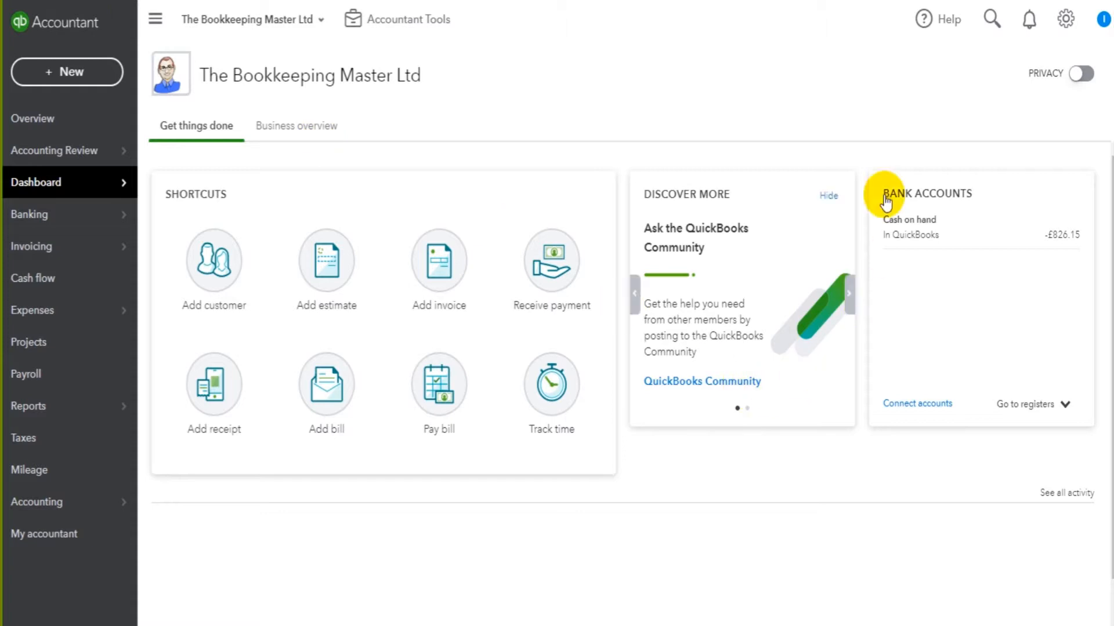
{"action": "mouse_move", "coordinate": [370, 171]}
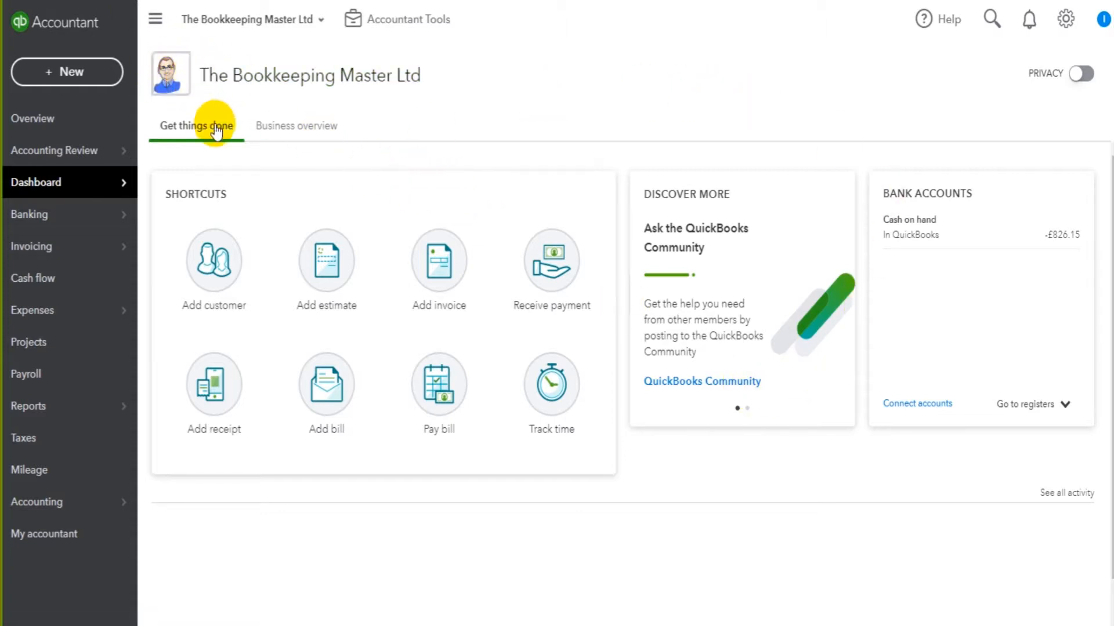
{"action": "mouse_move", "coordinate": [298, 103]}
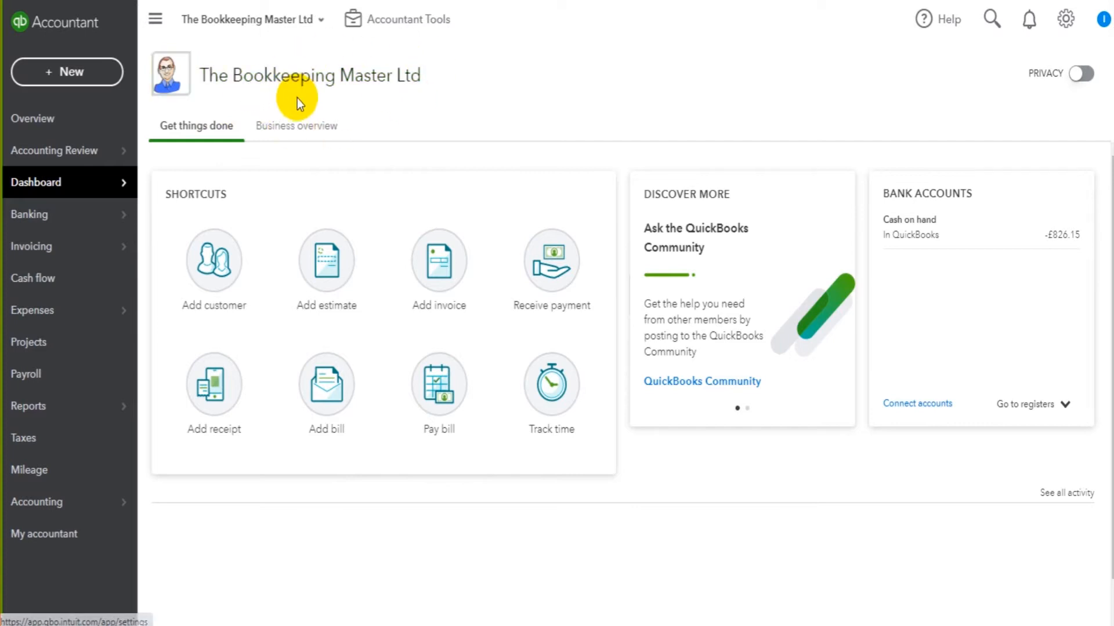
{"action": "mouse_move", "coordinate": [643, 137]}
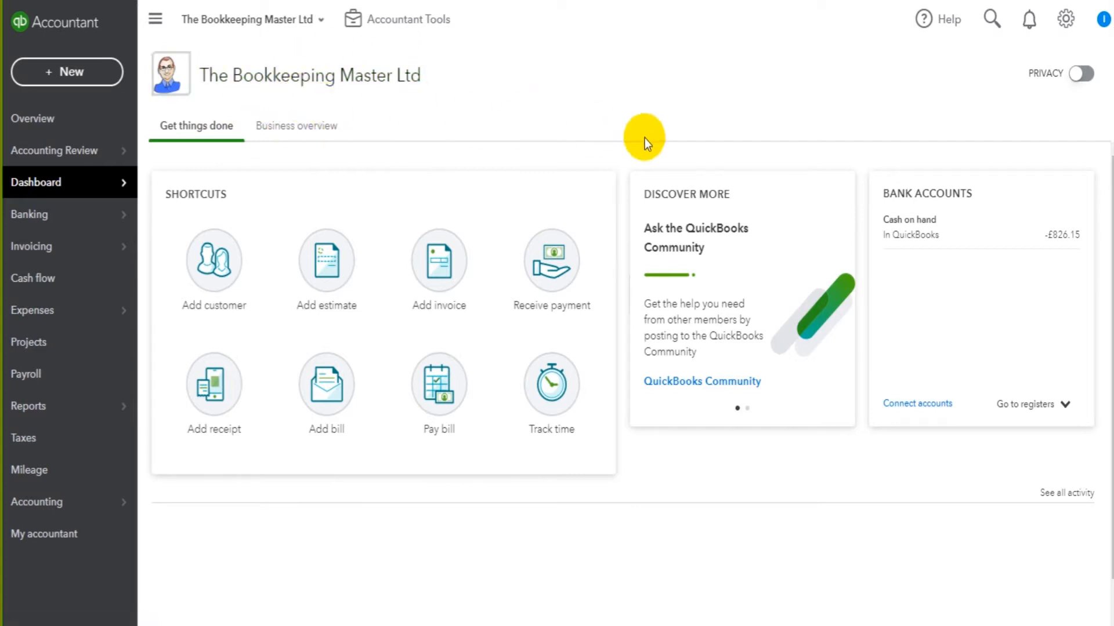
{"action": "mouse_move", "coordinate": [1065, 19]}
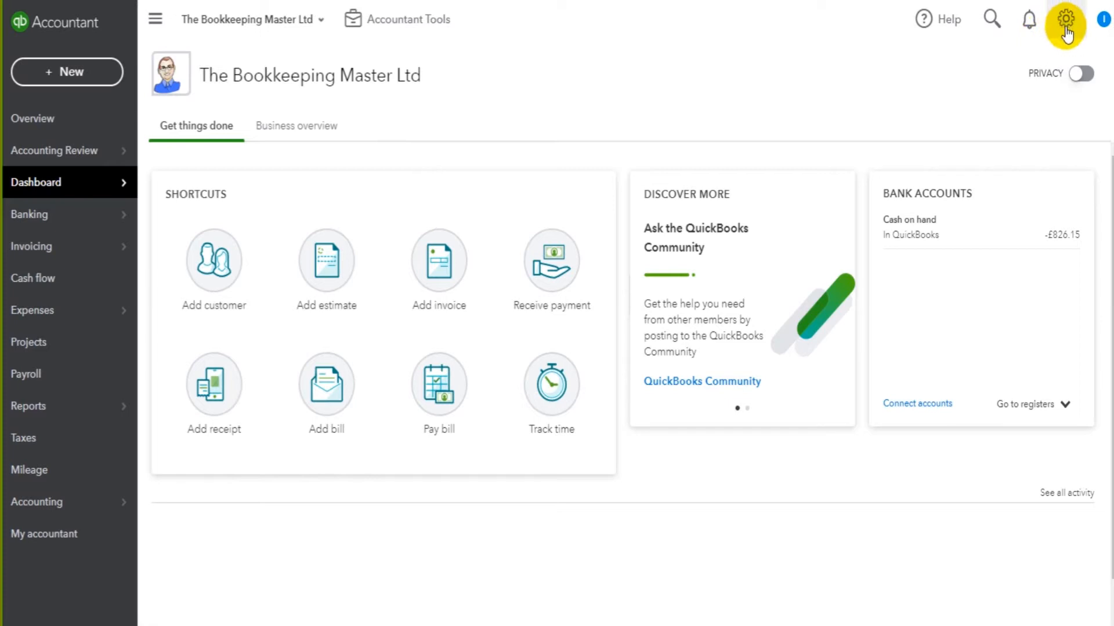
- Bring up the gear settings menu with company, lists, tools and profile options
{"action": "left_click", "coordinate": [1065, 20]}
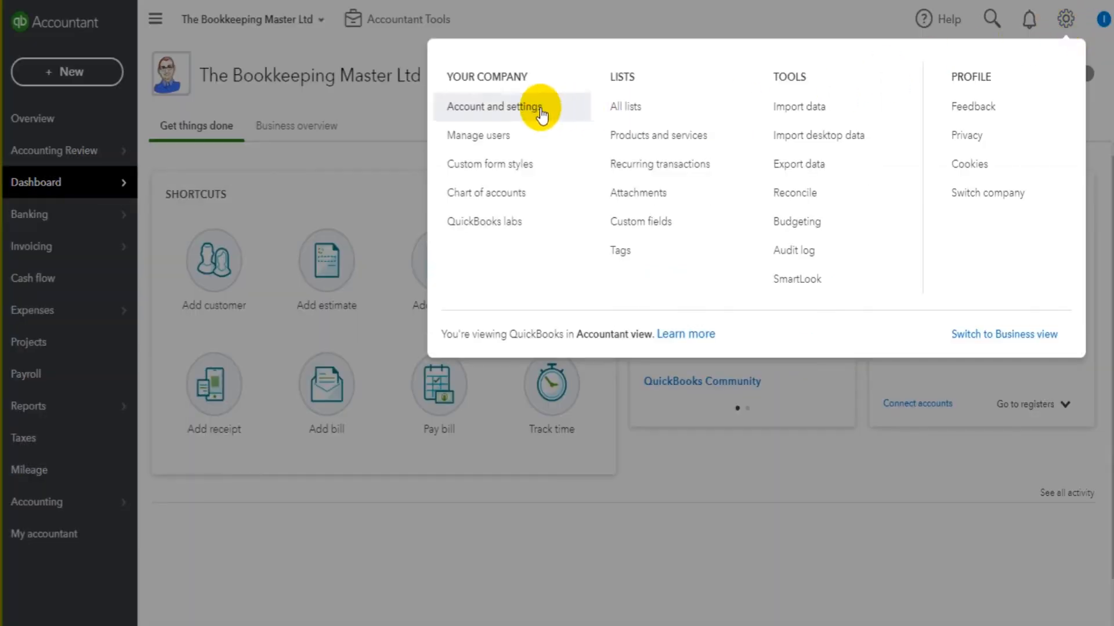
{"action": "mouse_move", "coordinate": [620, 50]}
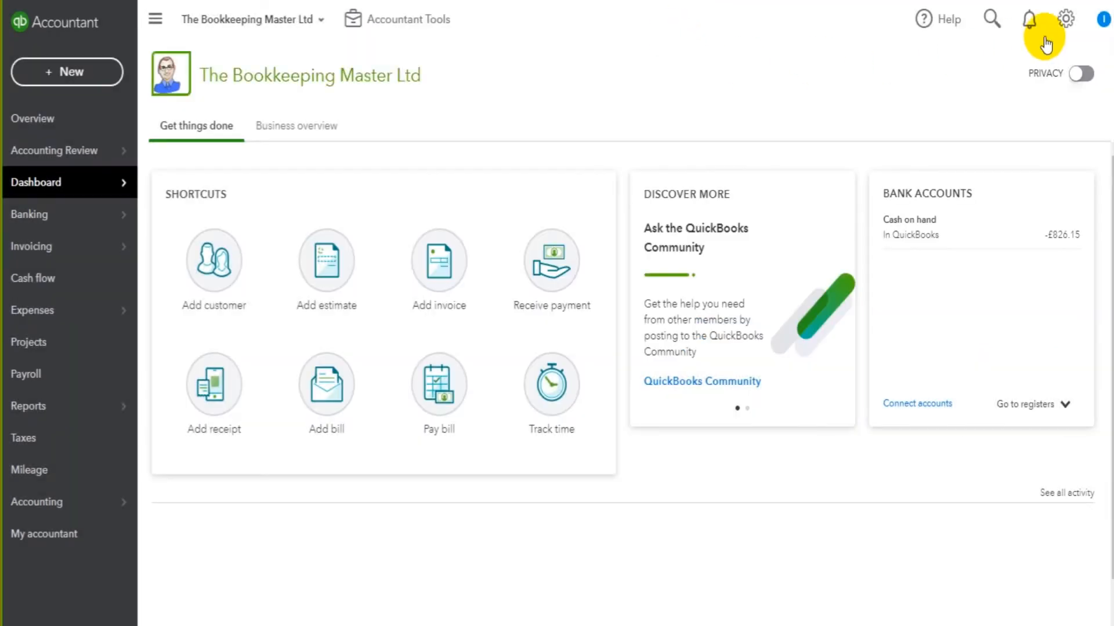
{"action": "left_click", "coordinate": [1065, 19]}
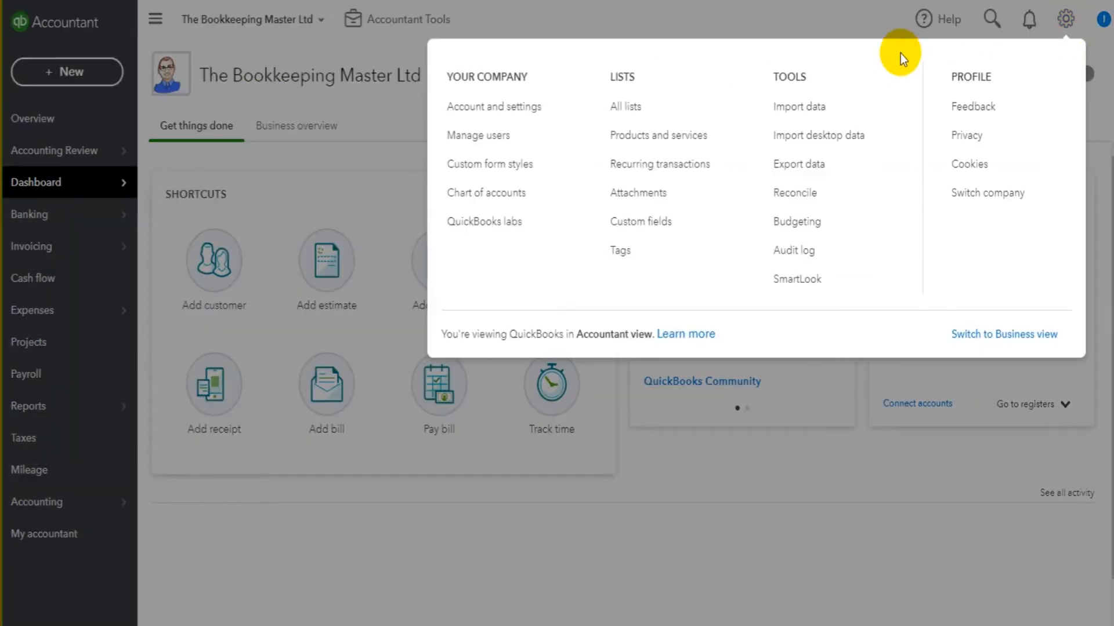
{"action": "mouse_move", "coordinate": [506, 60]}
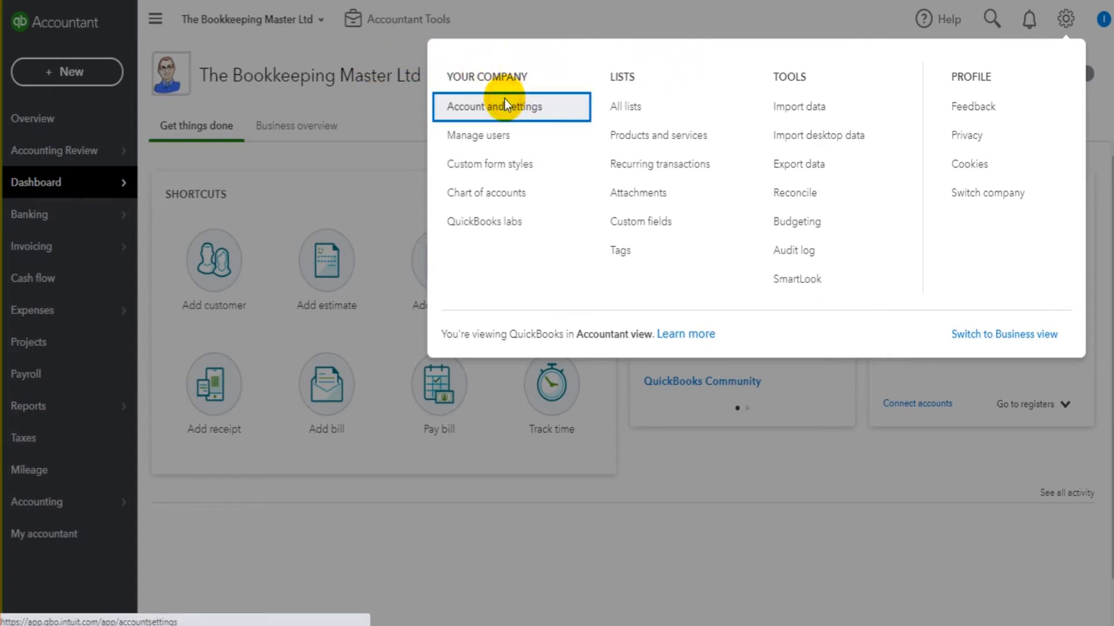
- Go to Account and settings and review the Company details: name, type, contact info, address
{"action": "left_click", "coordinate": [500, 107]}
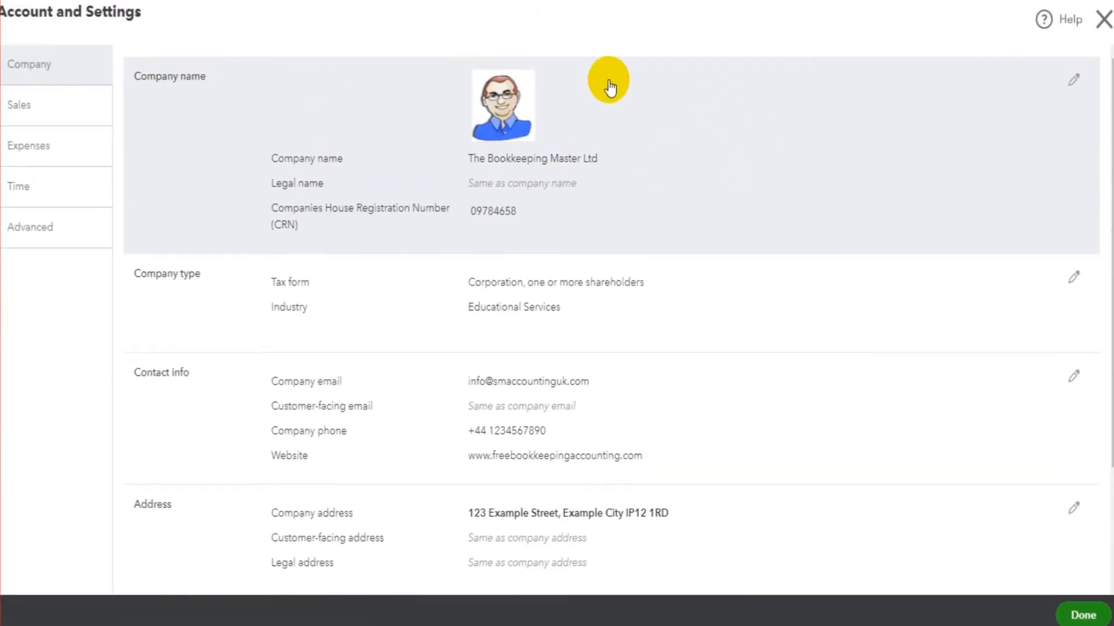
{"action": "scroll", "scroll_direction": "down", "scroll_amount": 3}
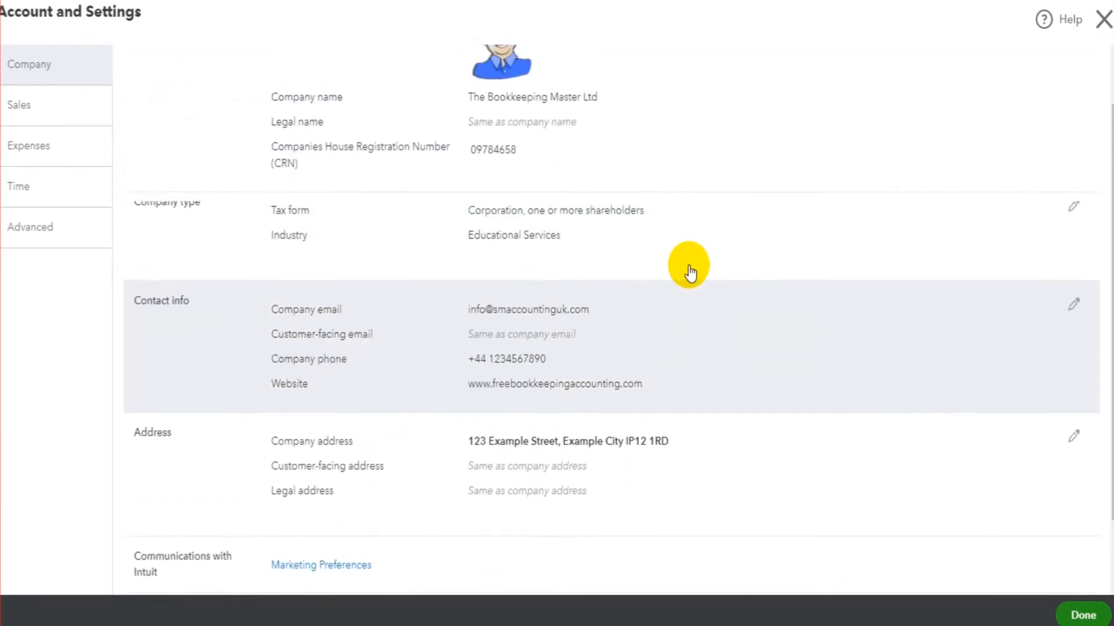
{"action": "scroll", "scroll_direction": "up", "scroll_amount": 3}
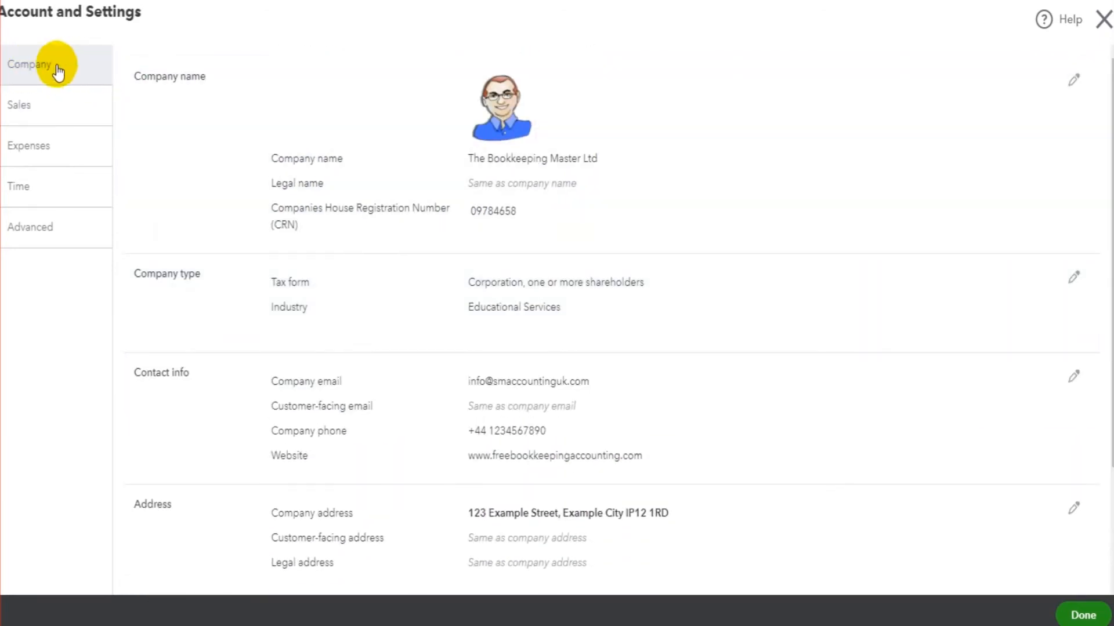
{"action": "mouse_move", "coordinate": [59, 250]}
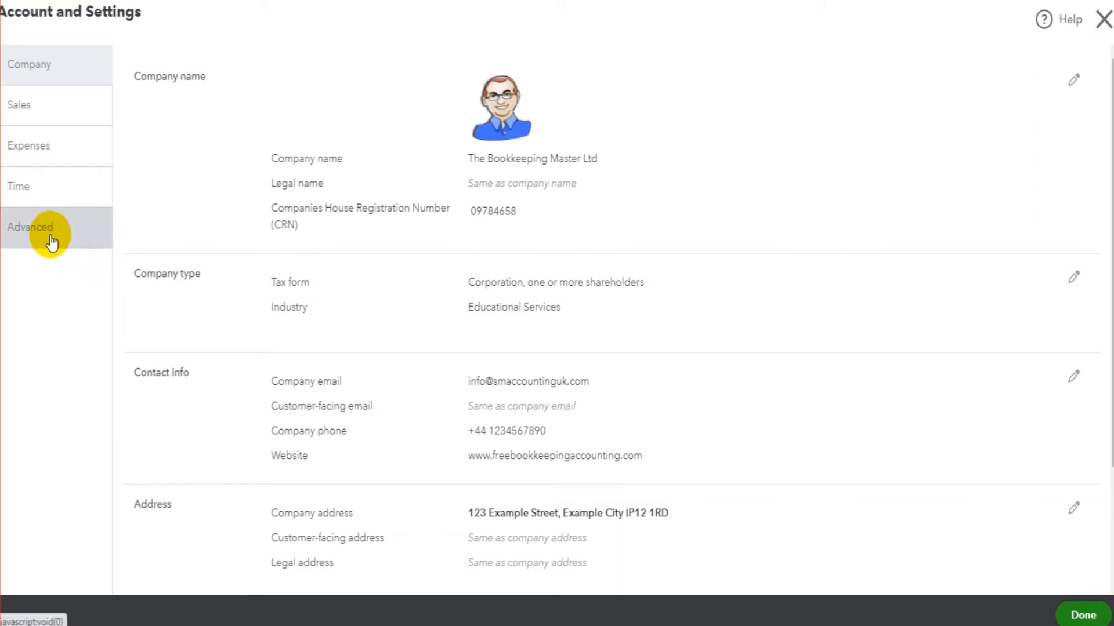
- Show the Advanced section and review Accounting, Currency and Other preferences
{"action": "left_click", "coordinate": [30, 226]}
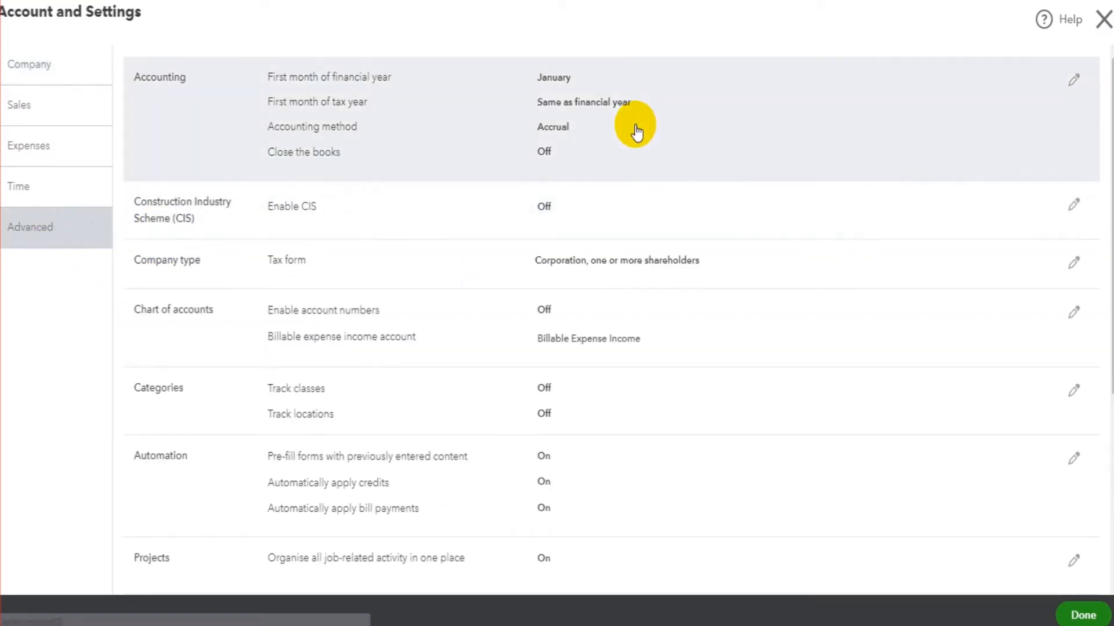
{"action": "scroll", "scroll_direction": "down", "scroll_amount": 3}
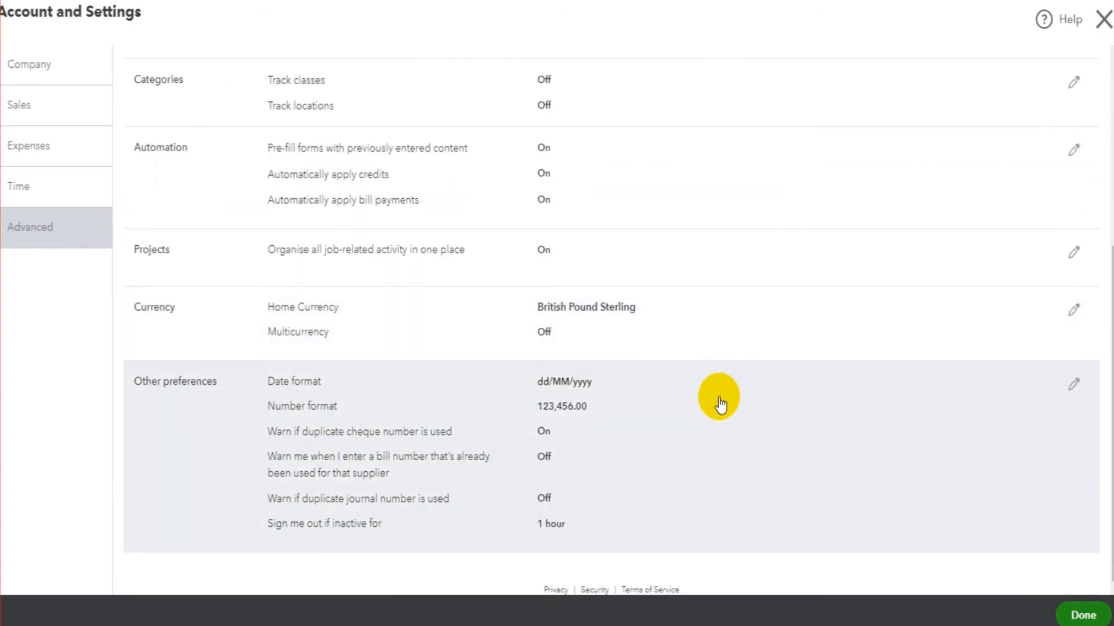
{"action": "scroll", "scroll_direction": "up", "scroll_amount": 3}
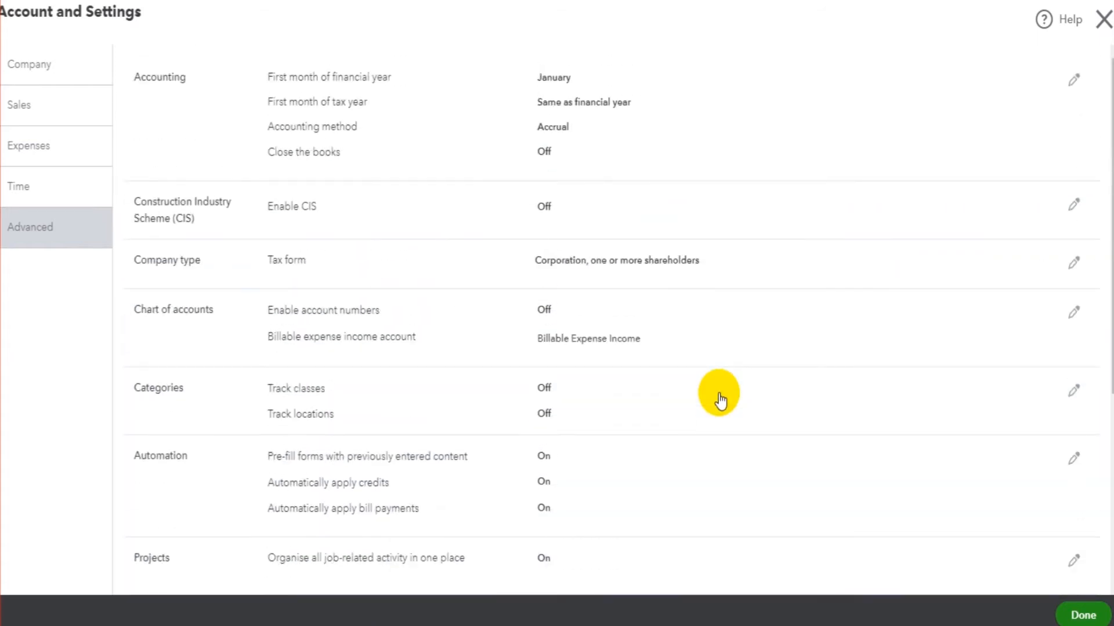
{"action": "mouse_move", "coordinate": [767, 280]}
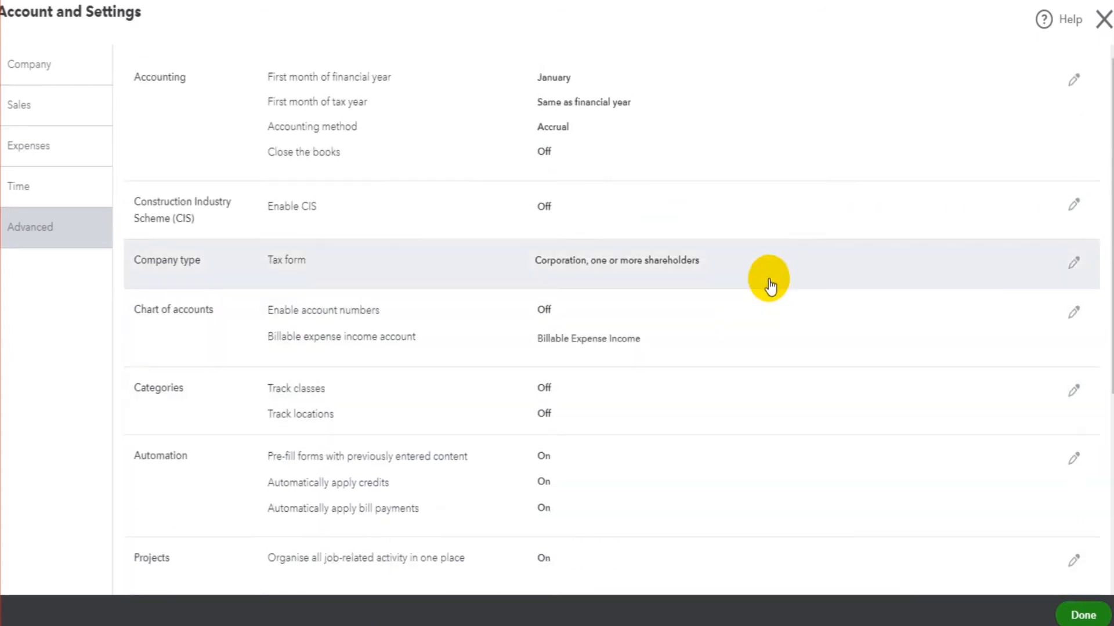
{"action": "mouse_move", "coordinate": [745, 255]}
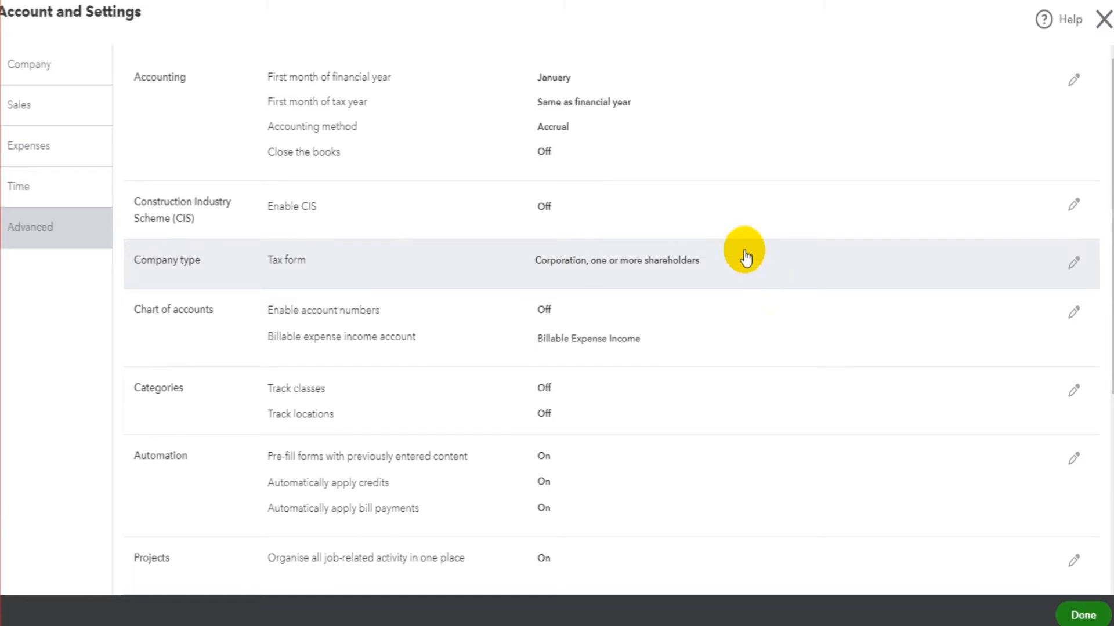
{"action": "mouse_move", "coordinate": [532, 70]}
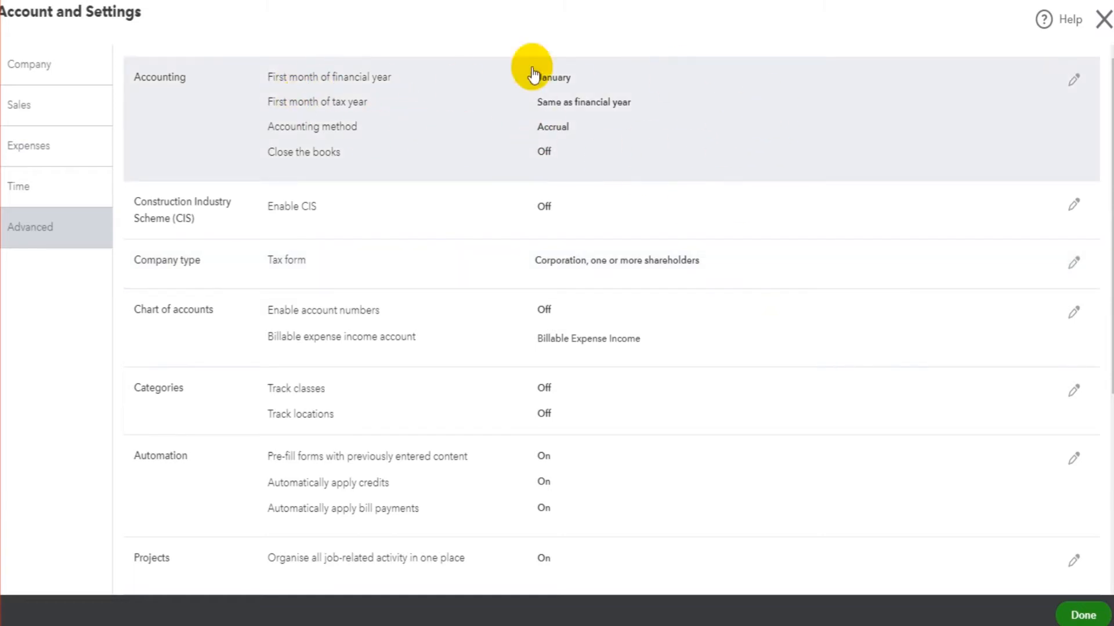
{"action": "mouse_move", "coordinate": [717, 140]}
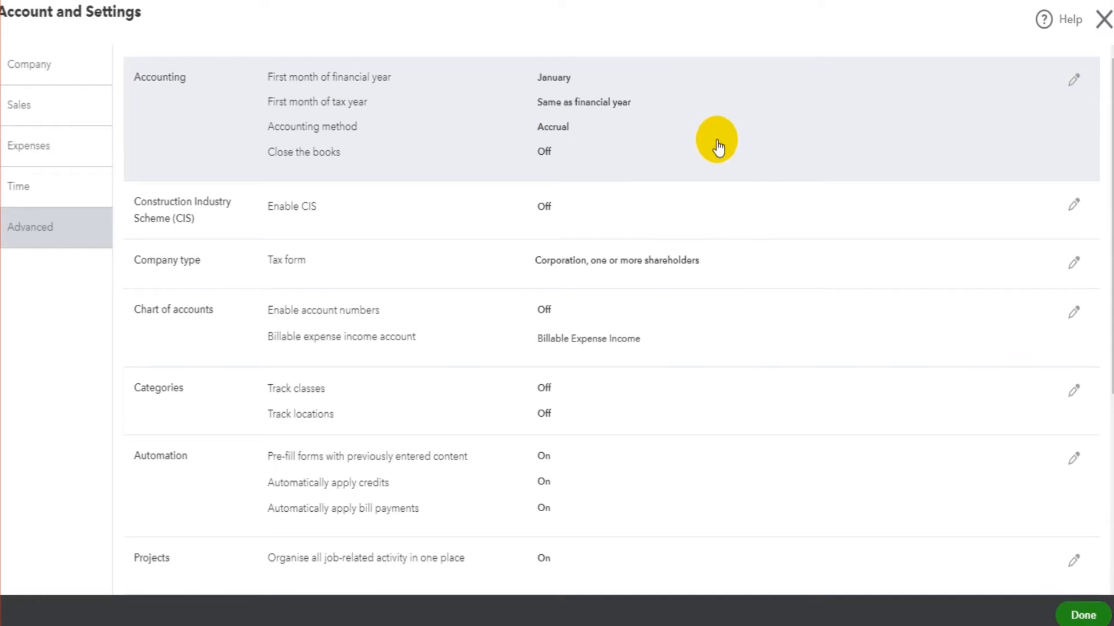
{"action": "mouse_move", "coordinate": [739, 129]}
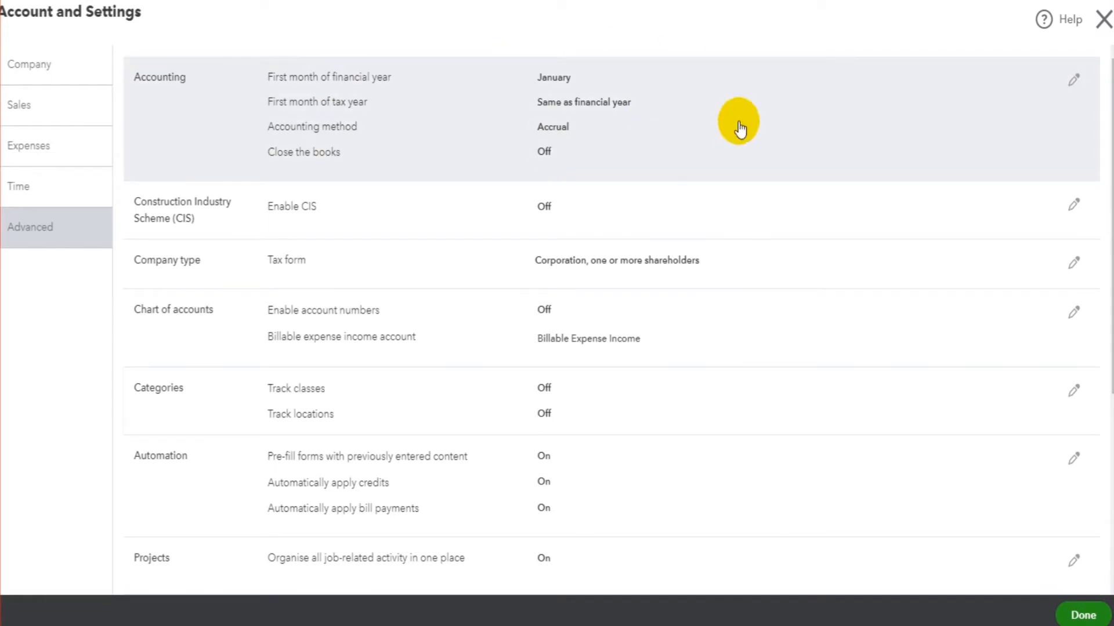
{"action": "mouse_move", "coordinate": [287, 122]}
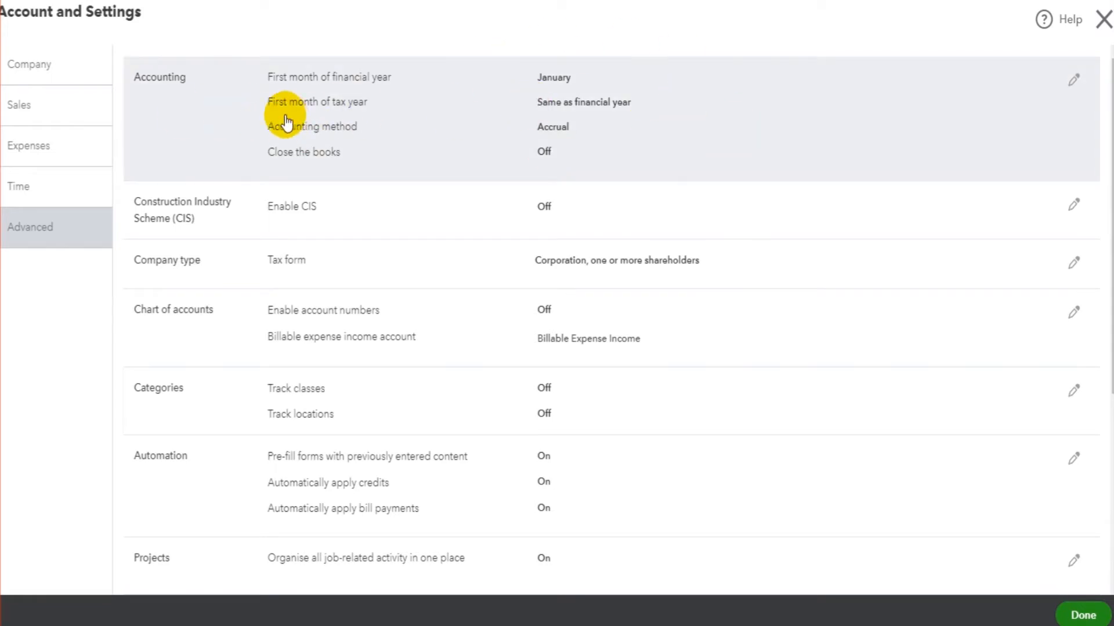
{"action": "mouse_move", "coordinate": [1074, 78]}
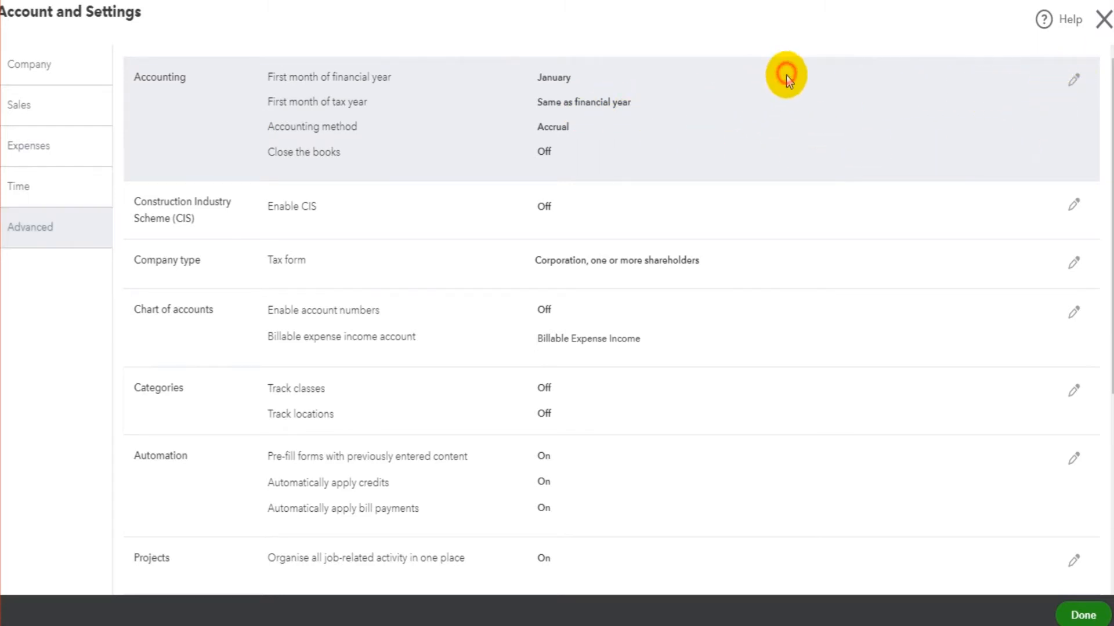
{"action": "left_click", "coordinate": [1073, 81]}
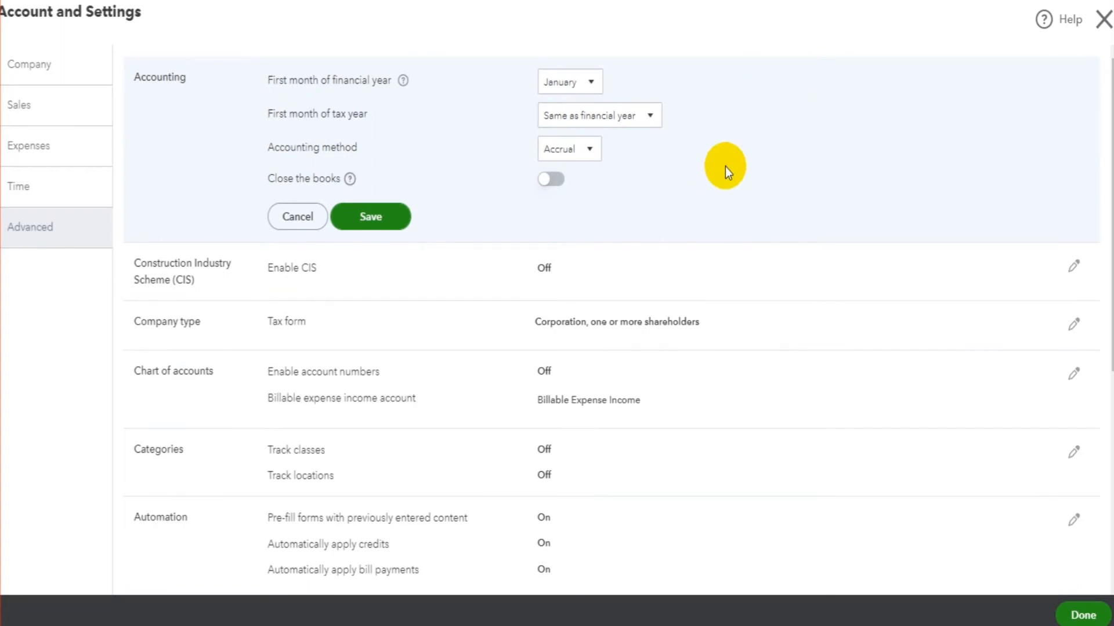
{"action": "mouse_move", "coordinate": [274, 93]}
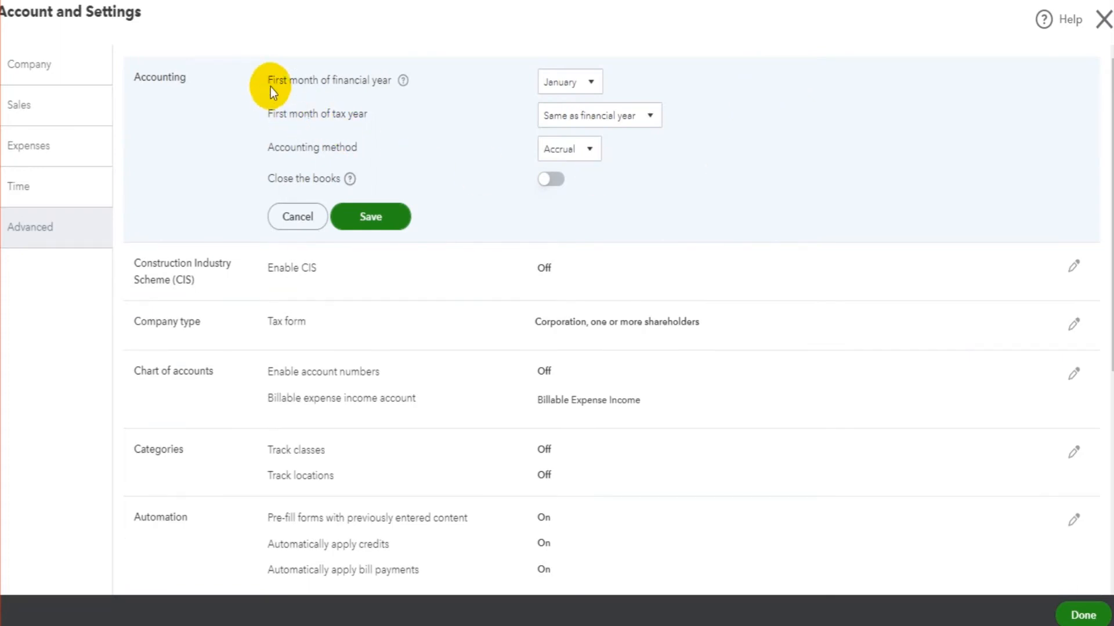
{"action": "mouse_move", "coordinate": [498, 87]}
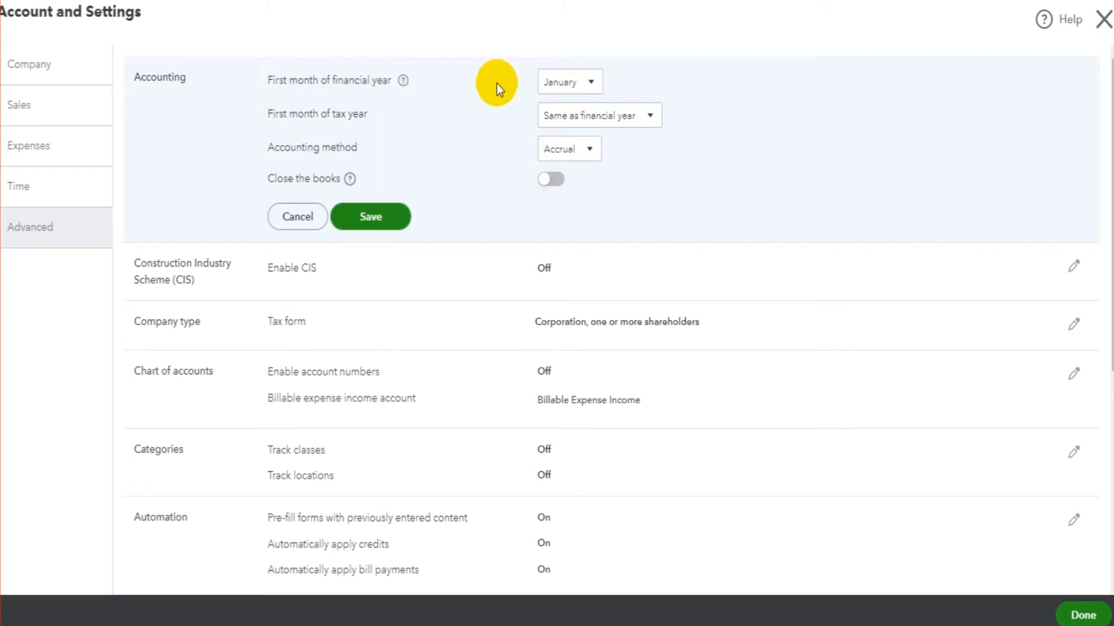
{"action": "mouse_move", "coordinate": [489, 91]}
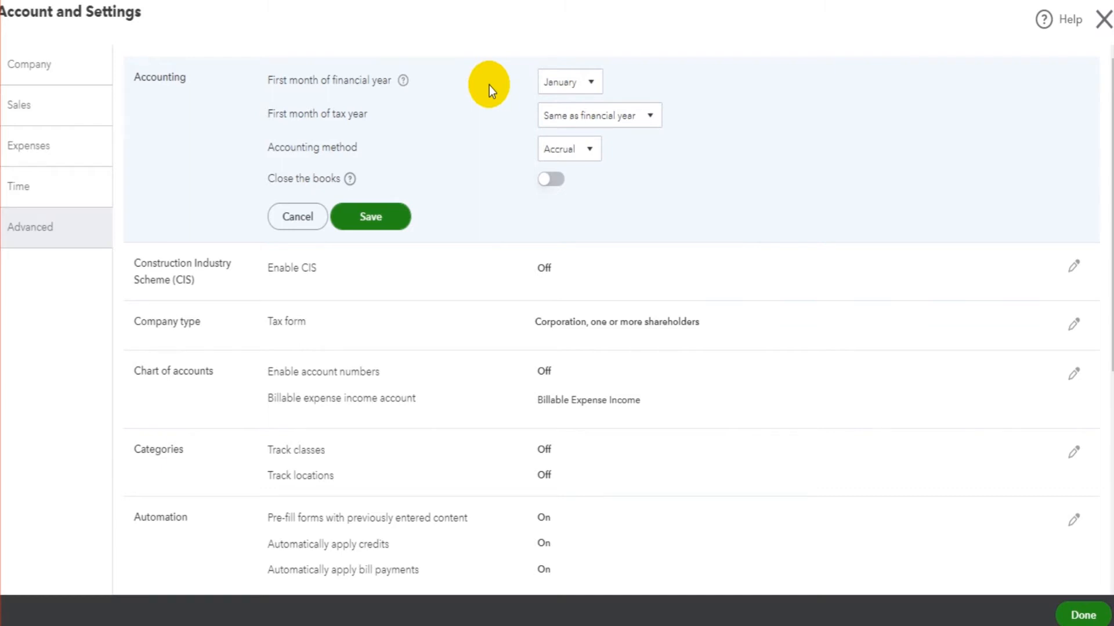
{"action": "mouse_move", "coordinate": [334, 84]}
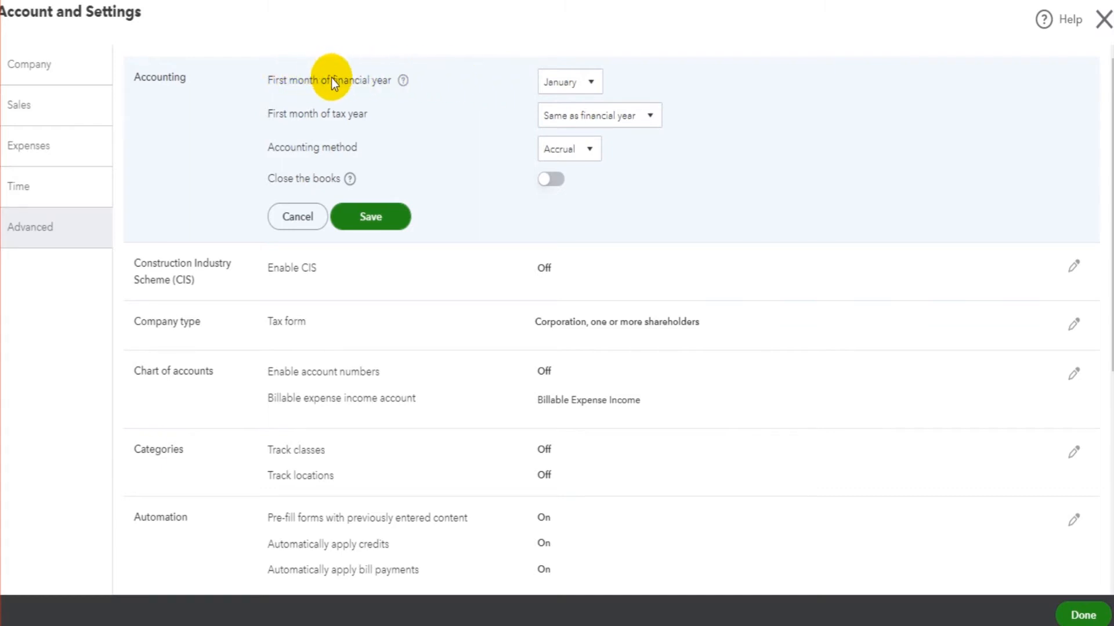
{"action": "mouse_move", "coordinate": [568, 81]}
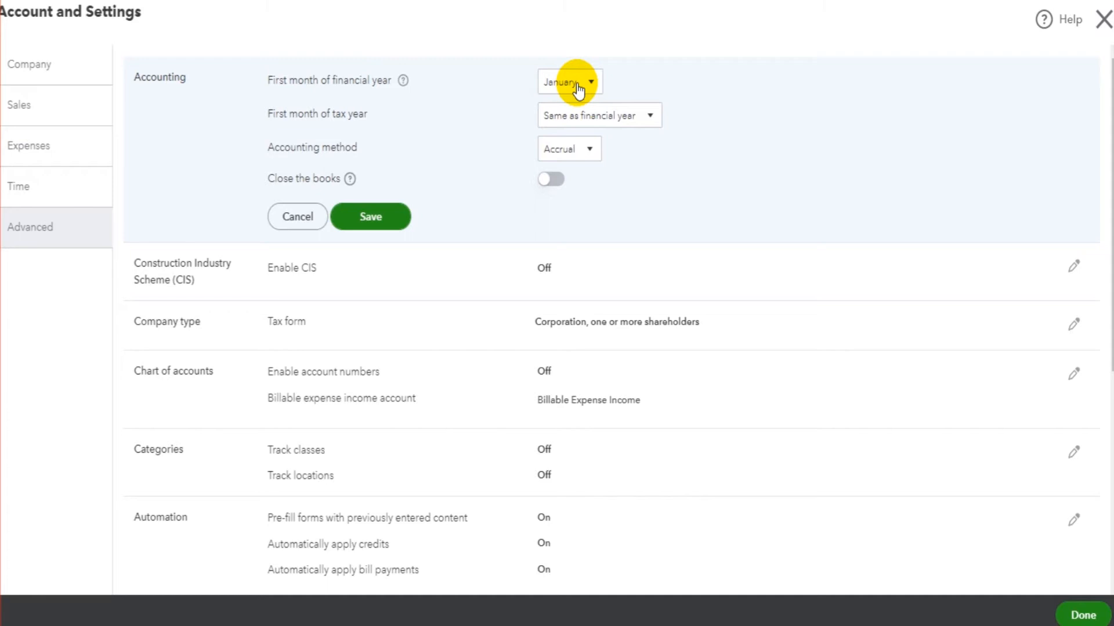
{"action": "mouse_move", "coordinate": [314, 81]}
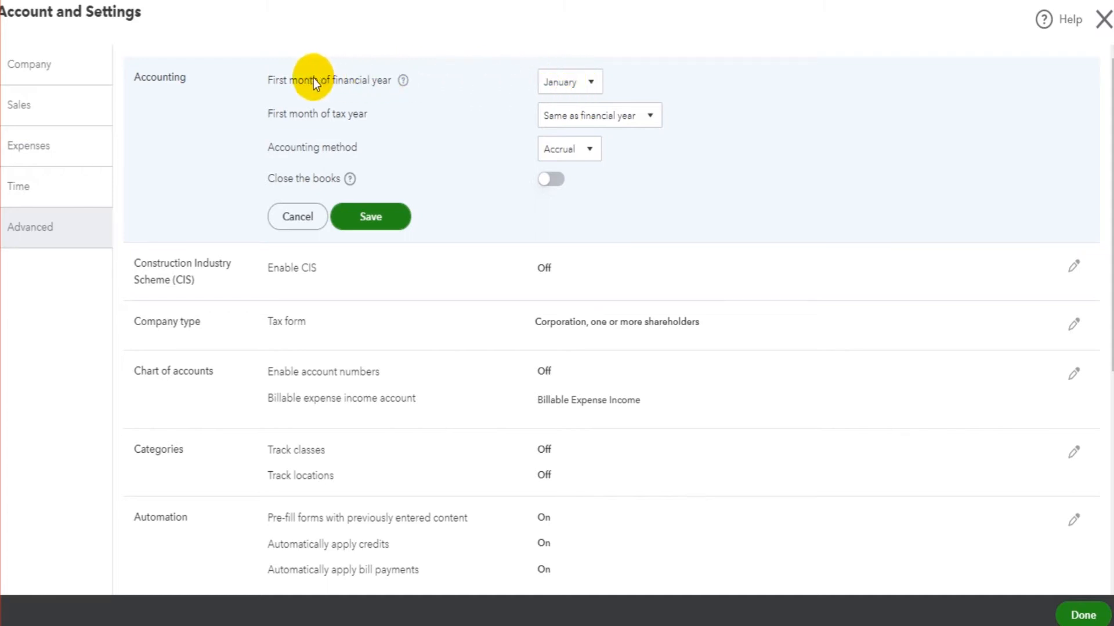
{"action": "mouse_move", "coordinate": [335, 85]}
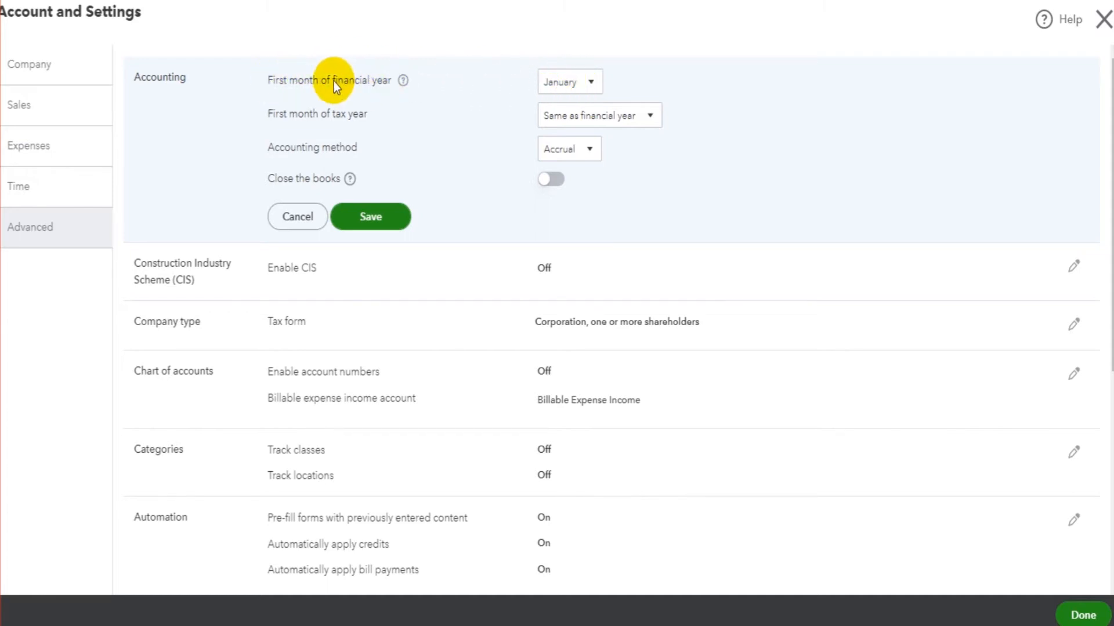
{"action": "mouse_move", "coordinate": [616, 76]}
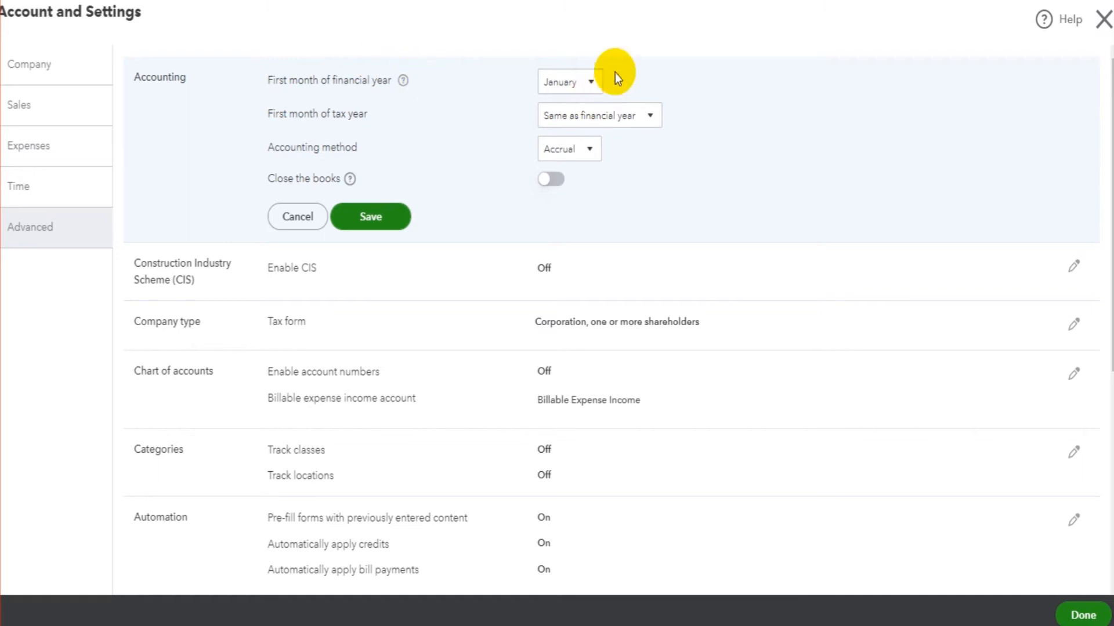
{"action": "mouse_move", "coordinate": [616, 67]}
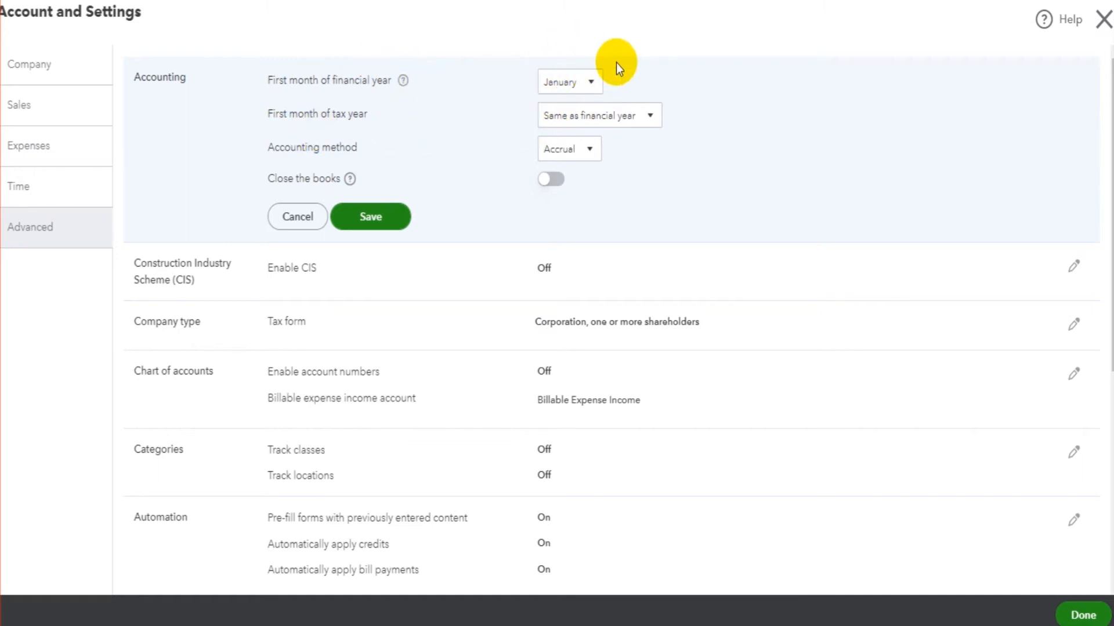
{"action": "mouse_move", "coordinate": [454, 71]}
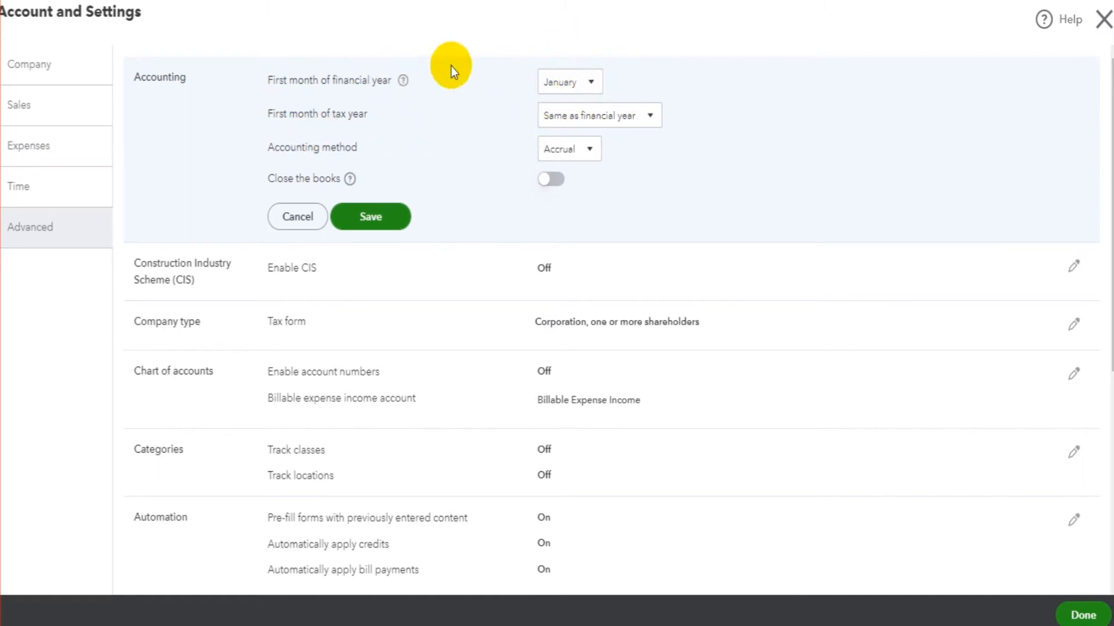
{"action": "mouse_move", "coordinate": [390, 98]}
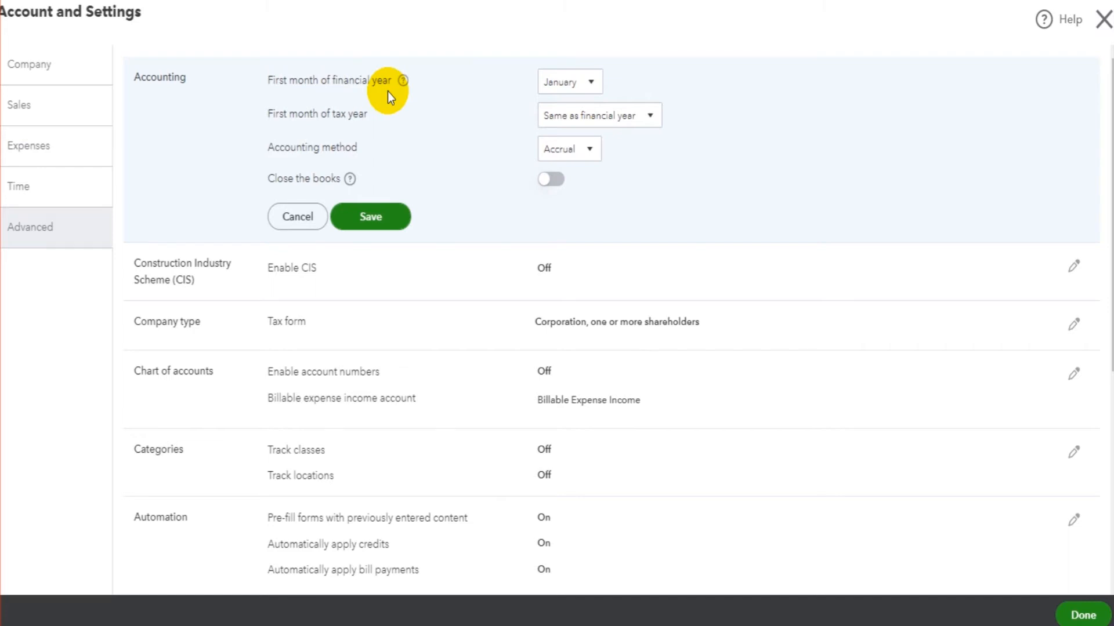
{"action": "mouse_move", "coordinate": [532, 74]}
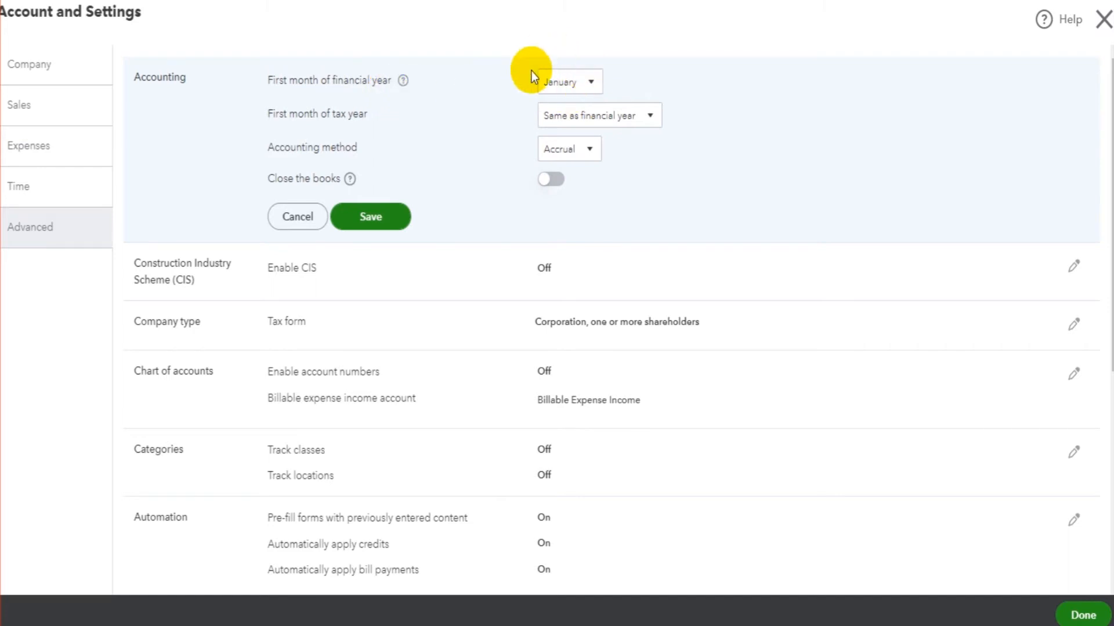
{"action": "mouse_move", "coordinate": [316, 131]}
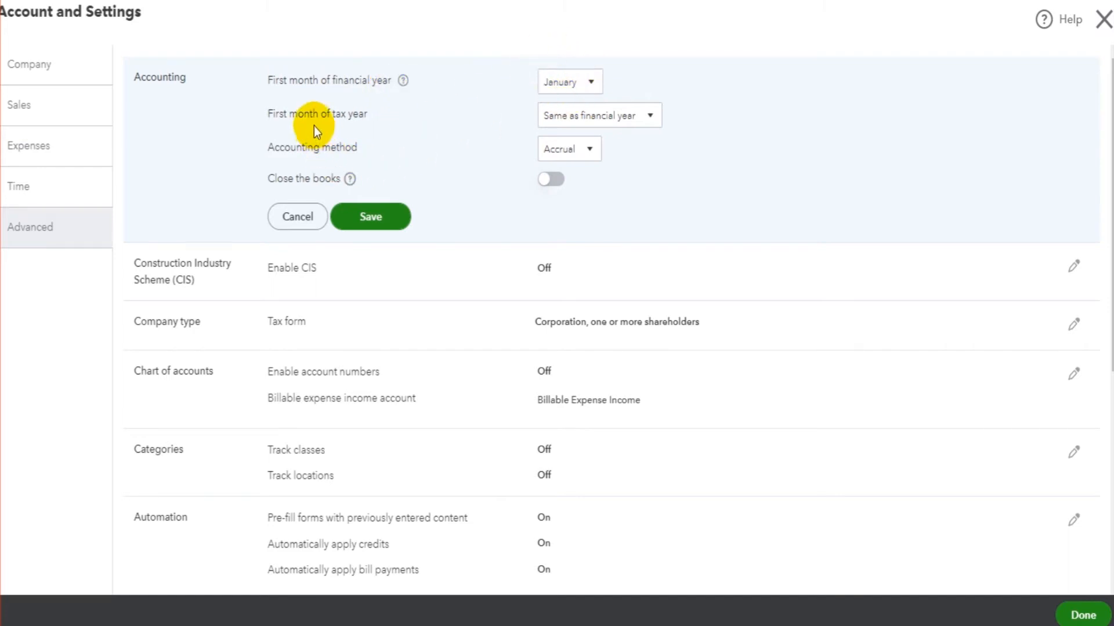
{"action": "mouse_move", "coordinate": [390, 120]}
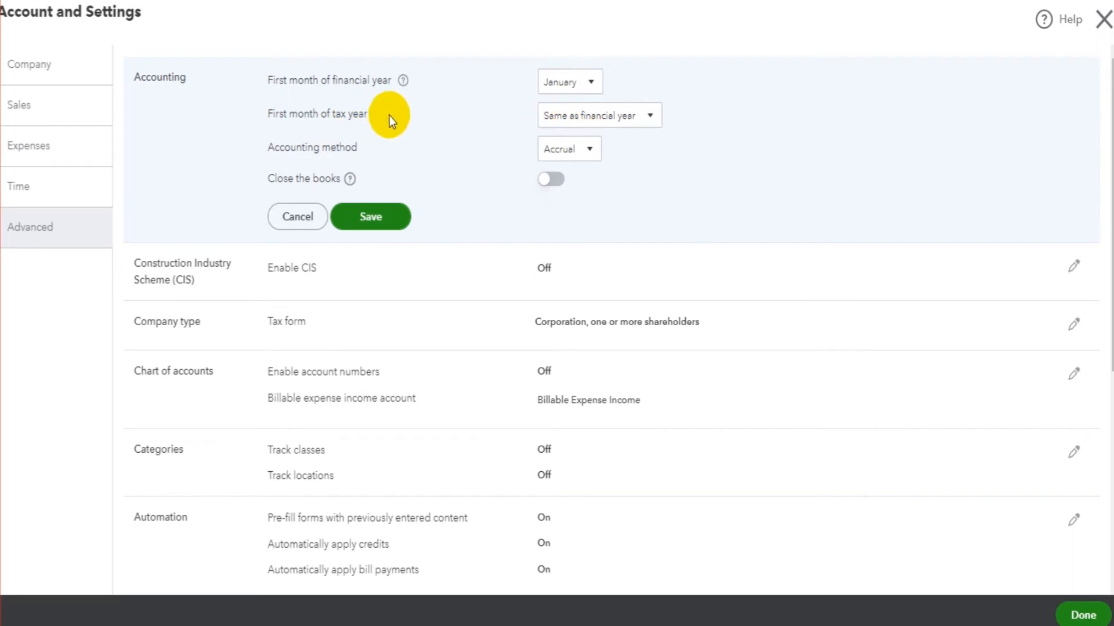
{"action": "mouse_move", "coordinate": [579, 110]}
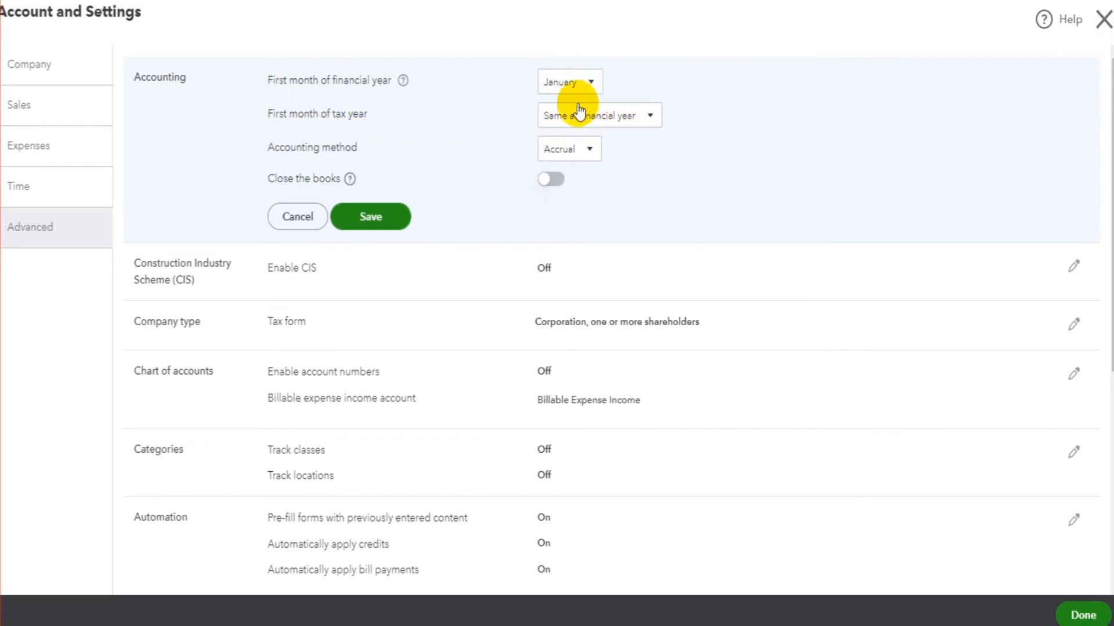
{"action": "mouse_move", "coordinate": [553, 121]}
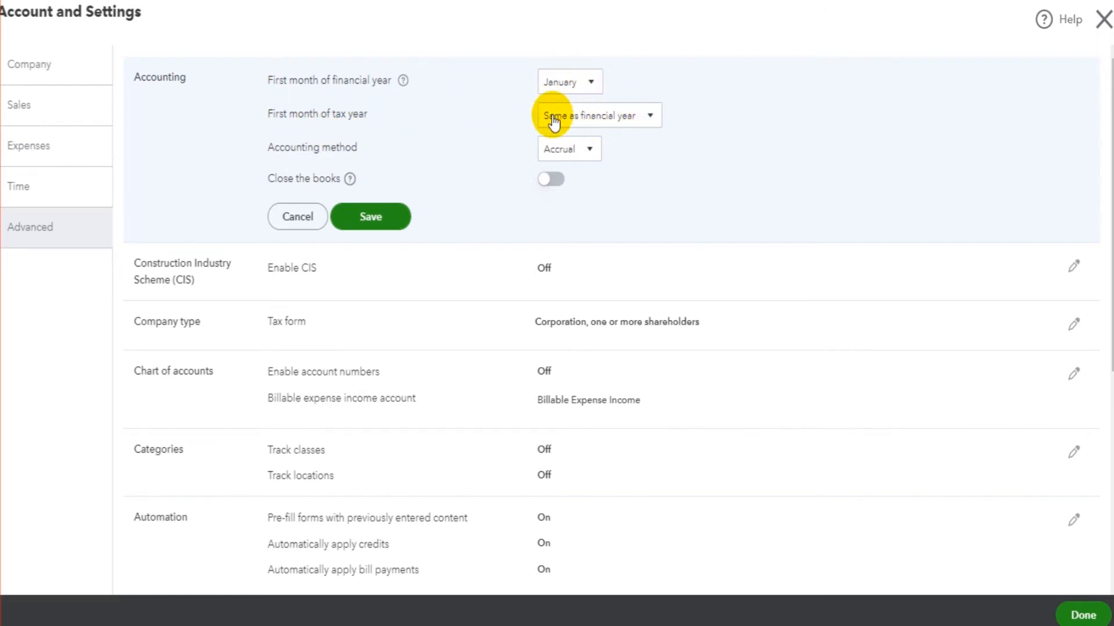
{"action": "mouse_move", "coordinate": [549, 117]}
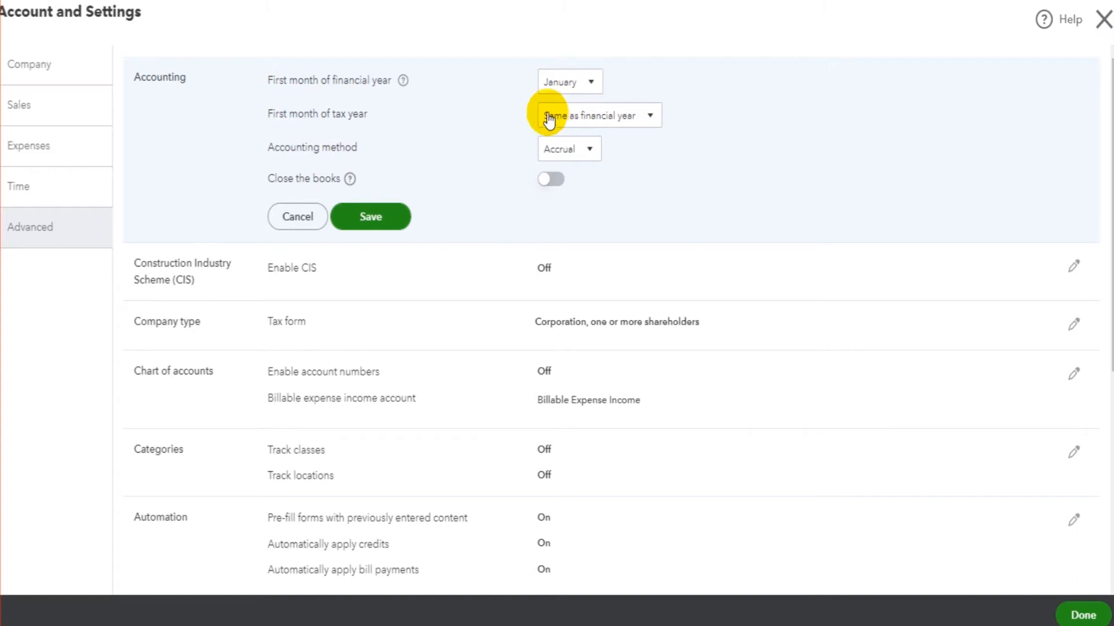
{"action": "mouse_move", "coordinate": [514, 107]}
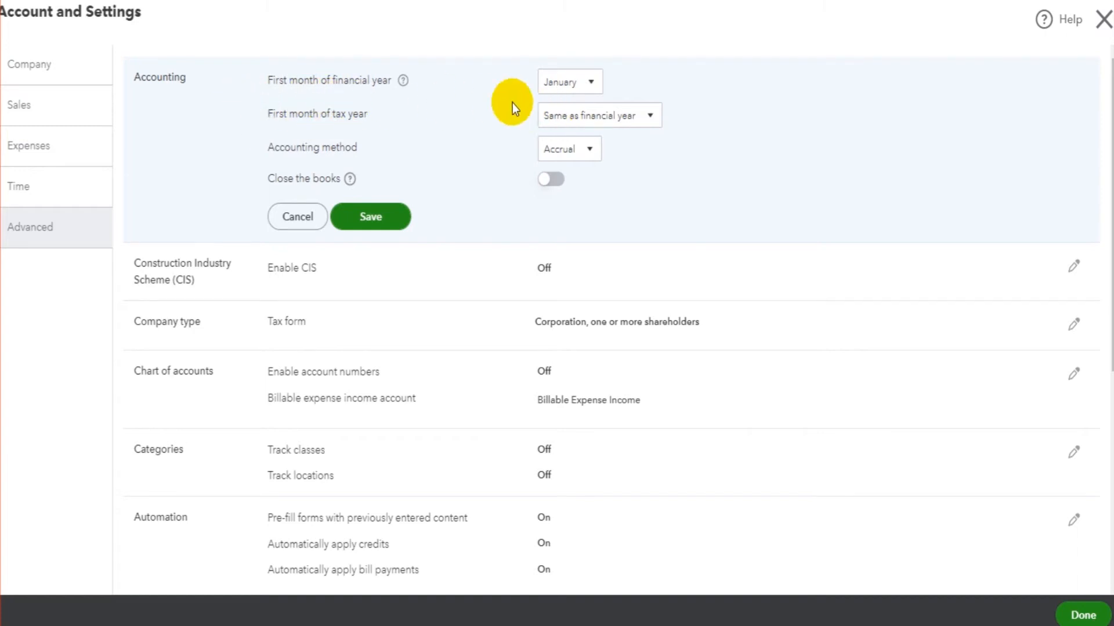
{"action": "mouse_move", "coordinate": [593, 120]}
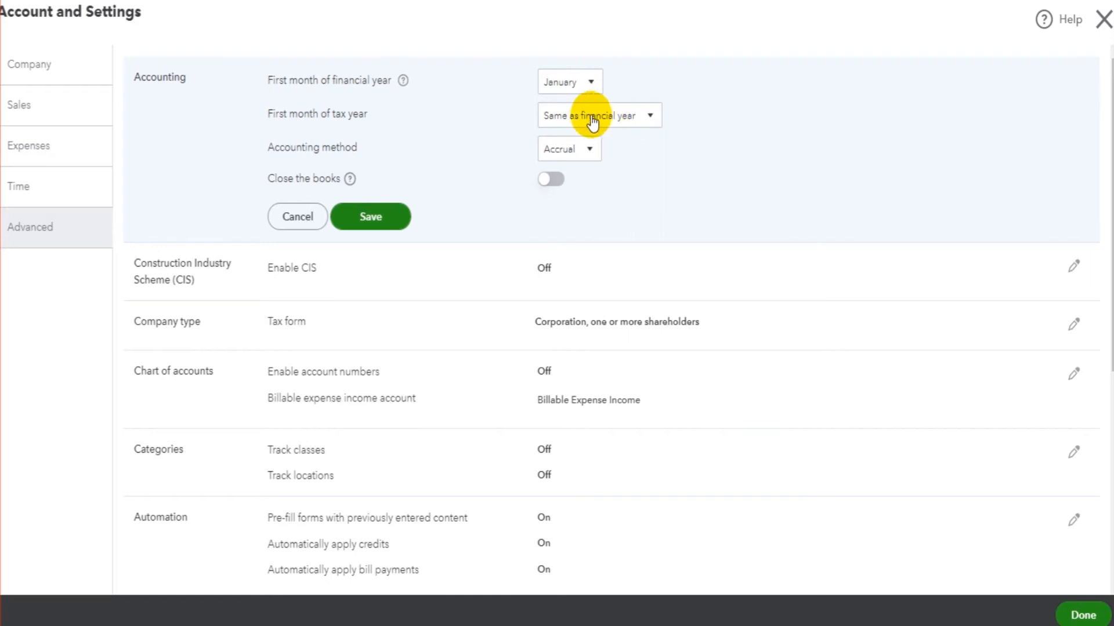
{"action": "mouse_move", "coordinate": [197, 206]}
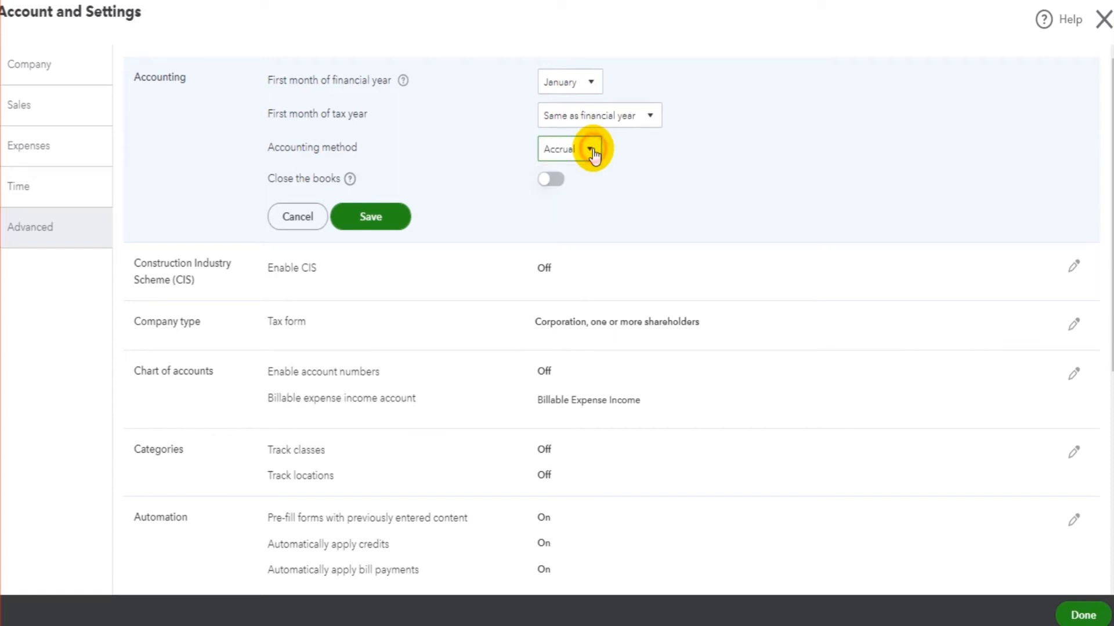
- Review the Accrual/Cash accounting method choices and keep Accrual selected
{"action": "left_click", "coordinate": [593, 150]}
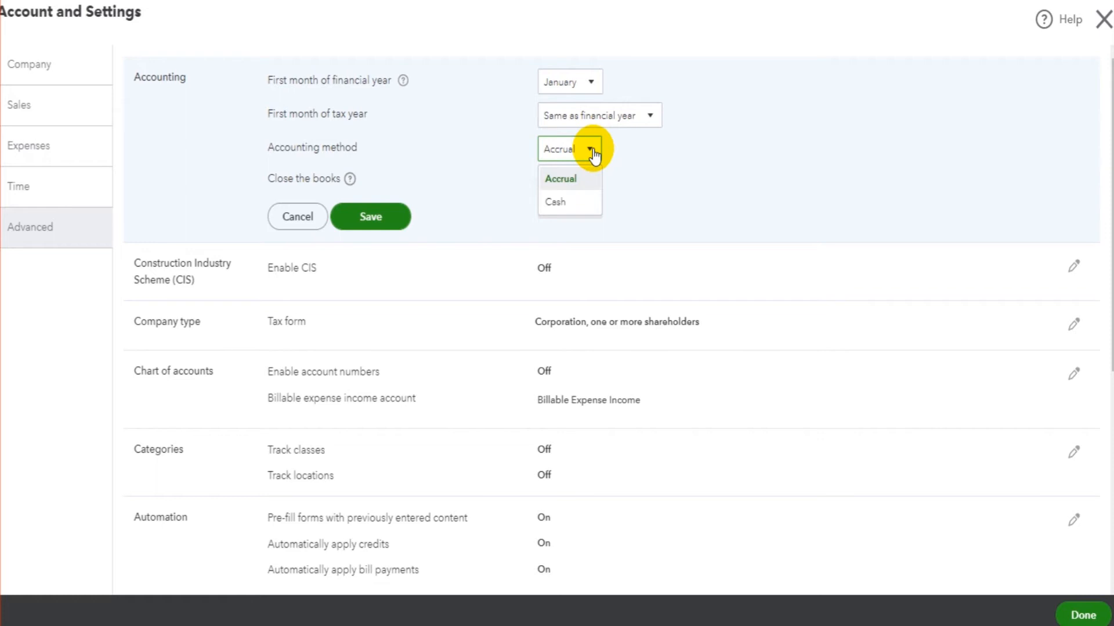
{"action": "mouse_move", "coordinate": [582, 204]}
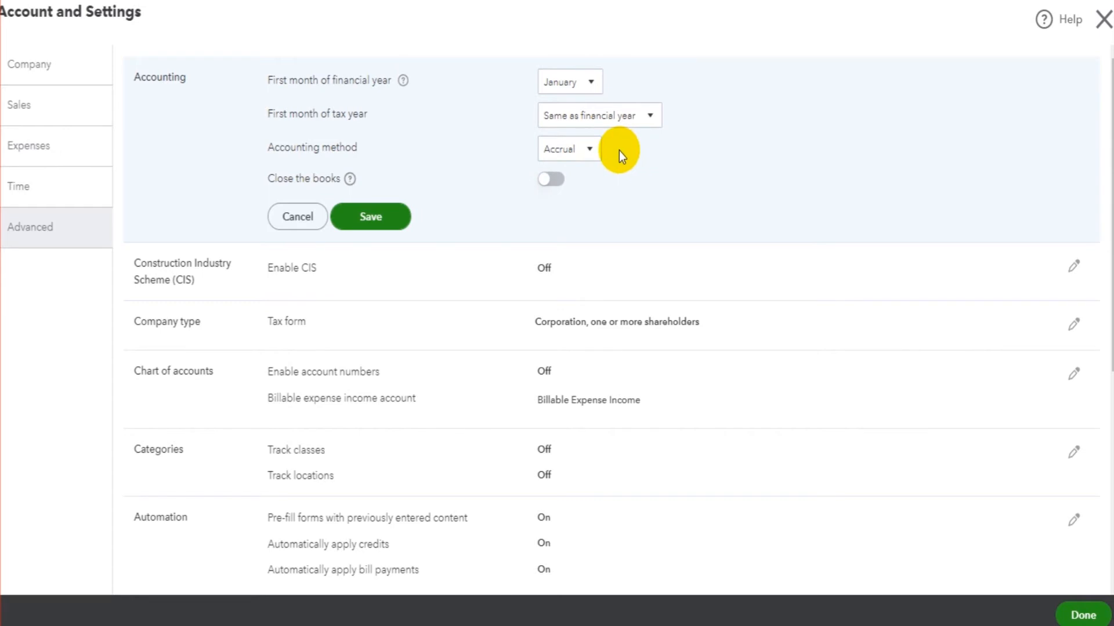
{"action": "left_click", "coordinate": [568, 149]}
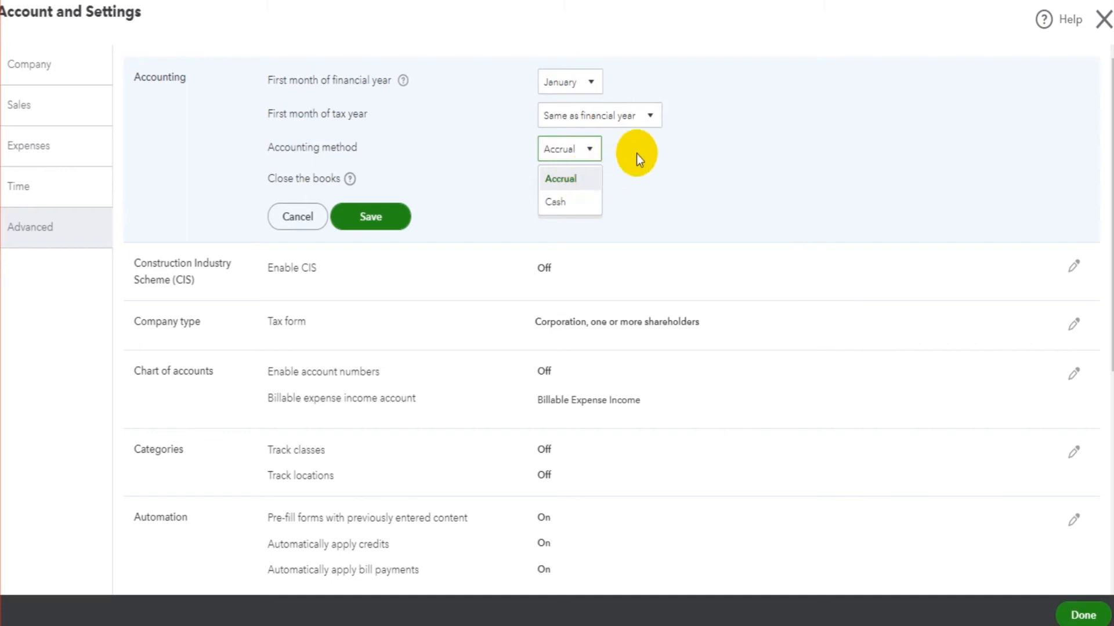
{"action": "left_click", "coordinate": [560, 179]}
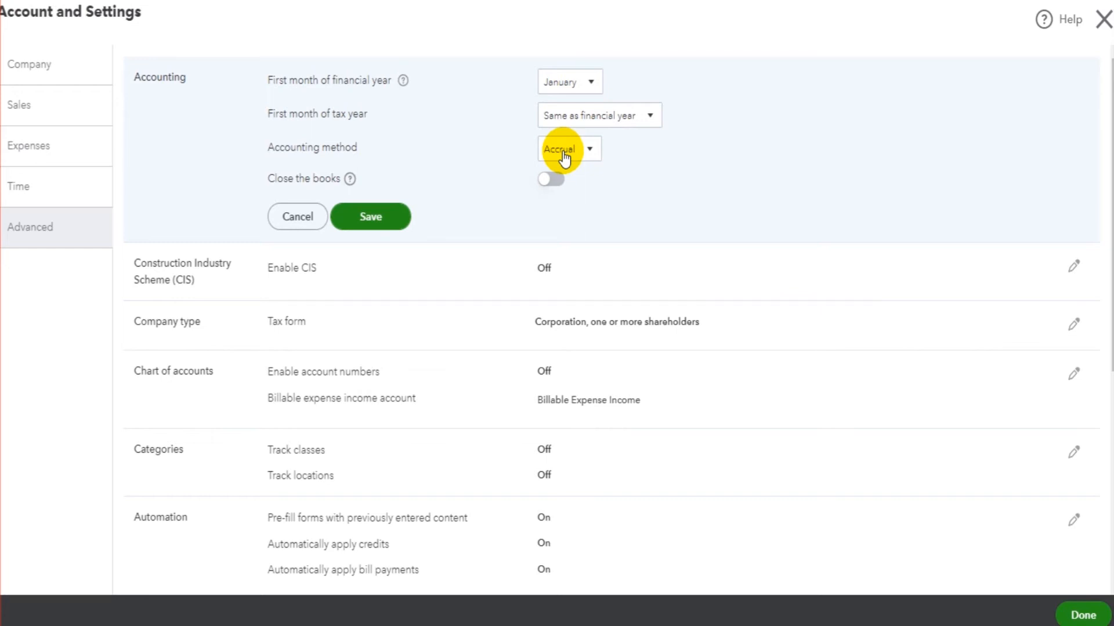
{"action": "left_click", "coordinate": [569, 149]}
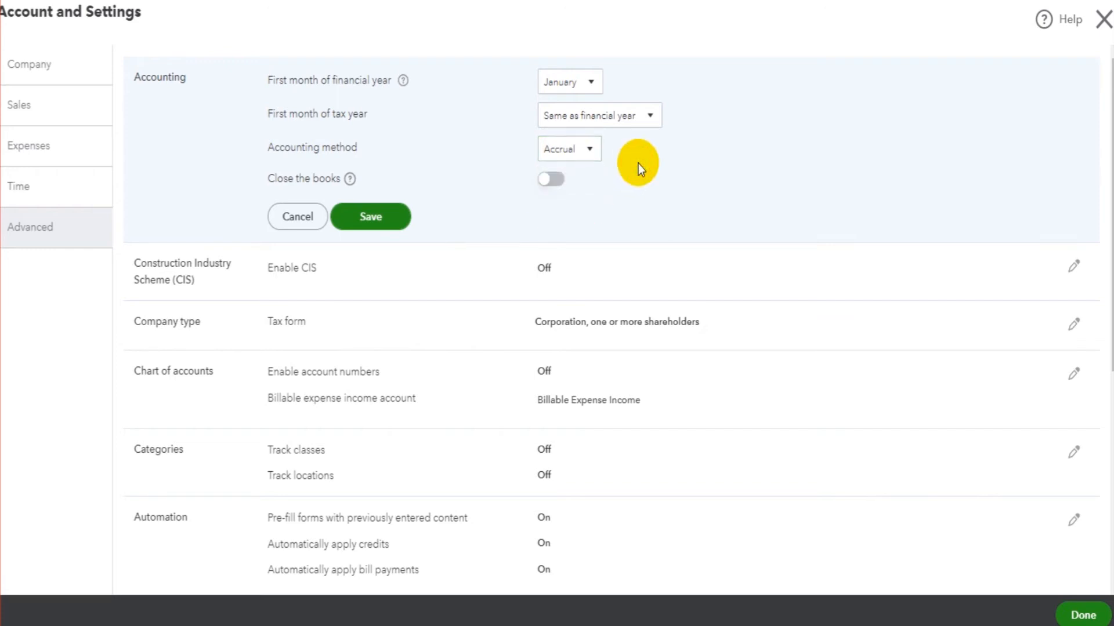
{"action": "mouse_move", "coordinate": [485, 151]}
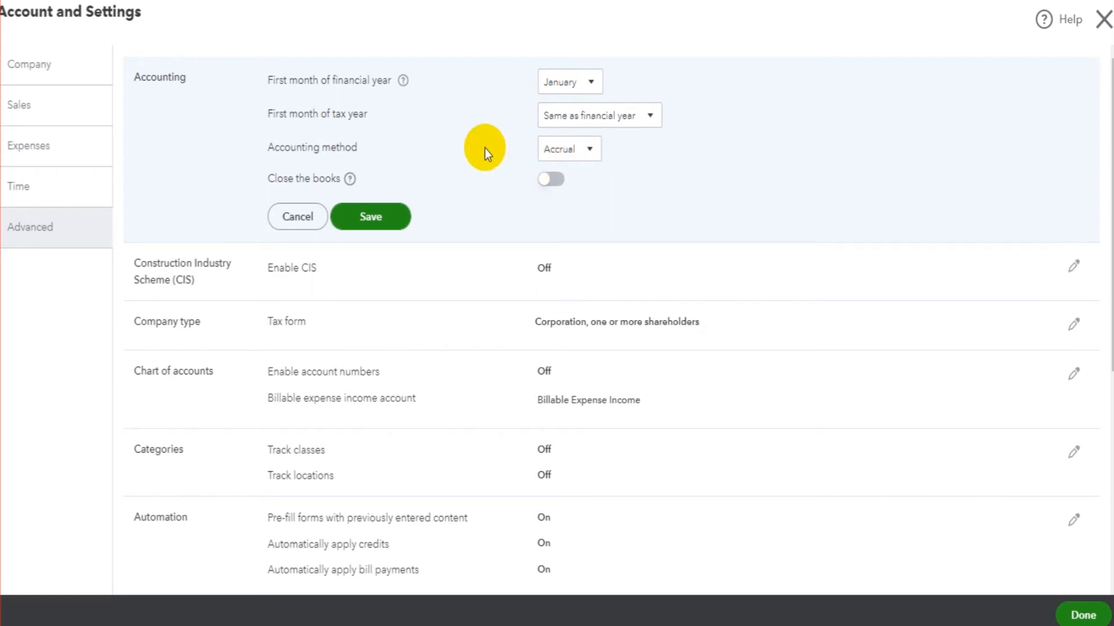
{"action": "mouse_move", "coordinate": [472, 217]}
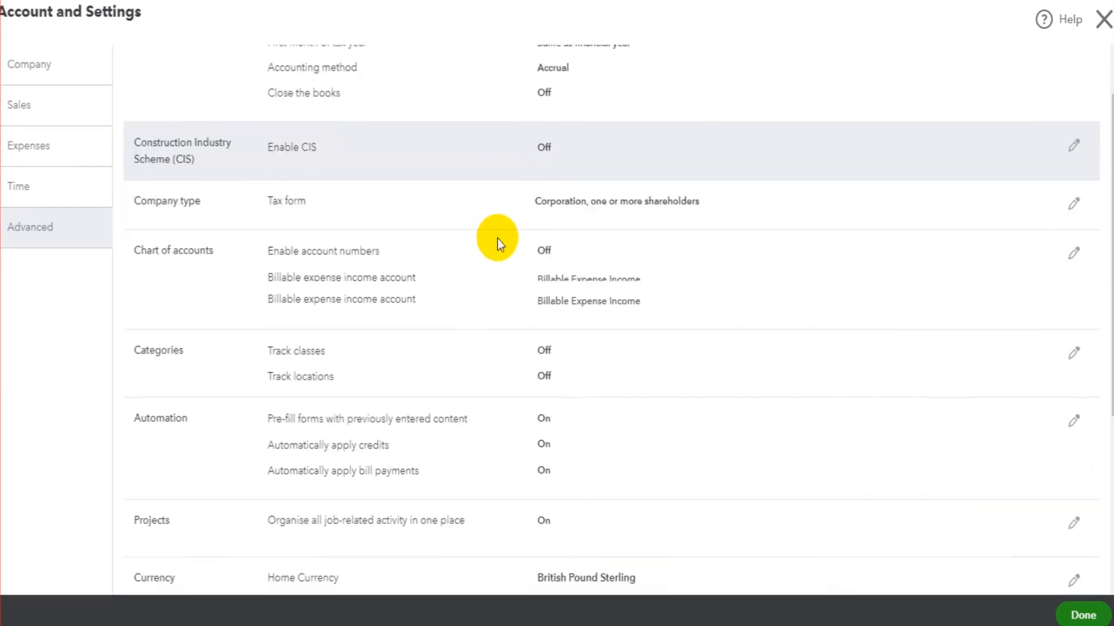
{"action": "scroll", "scroll_direction": "down", "scroll_amount": 3}
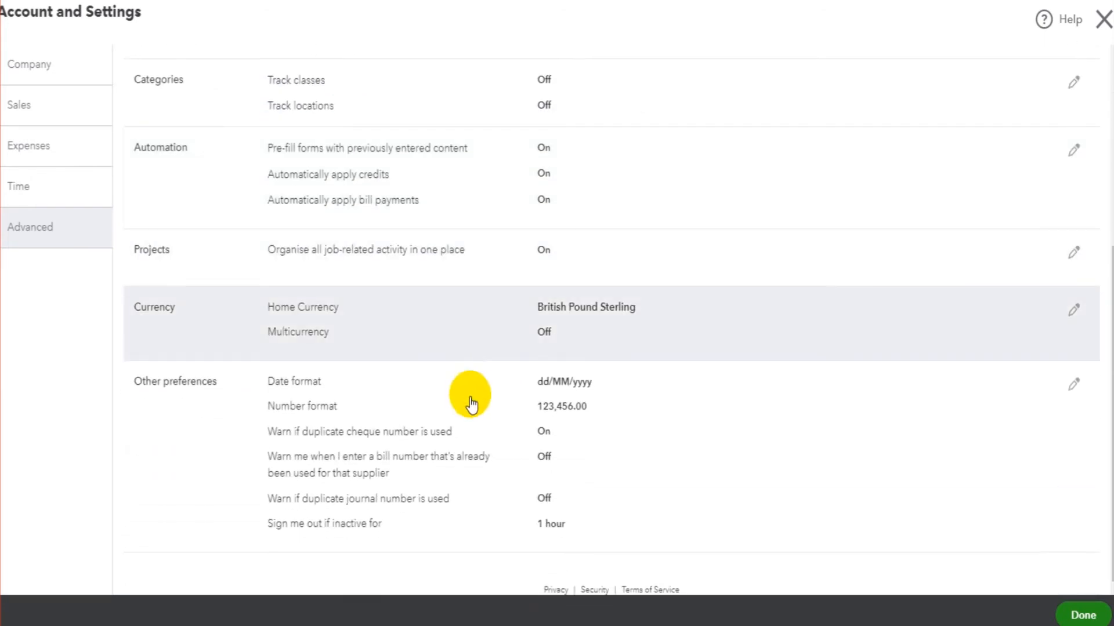
{"action": "scroll", "scroll_direction": "up", "scroll_amount": 3}
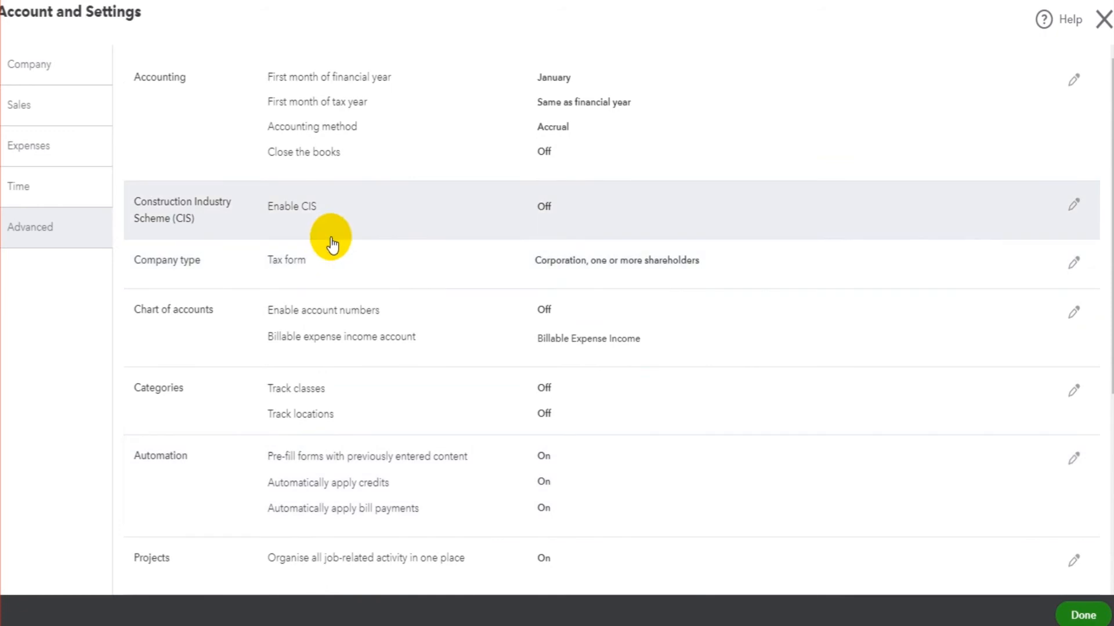
{"action": "mouse_move", "coordinate": [254, 222]}
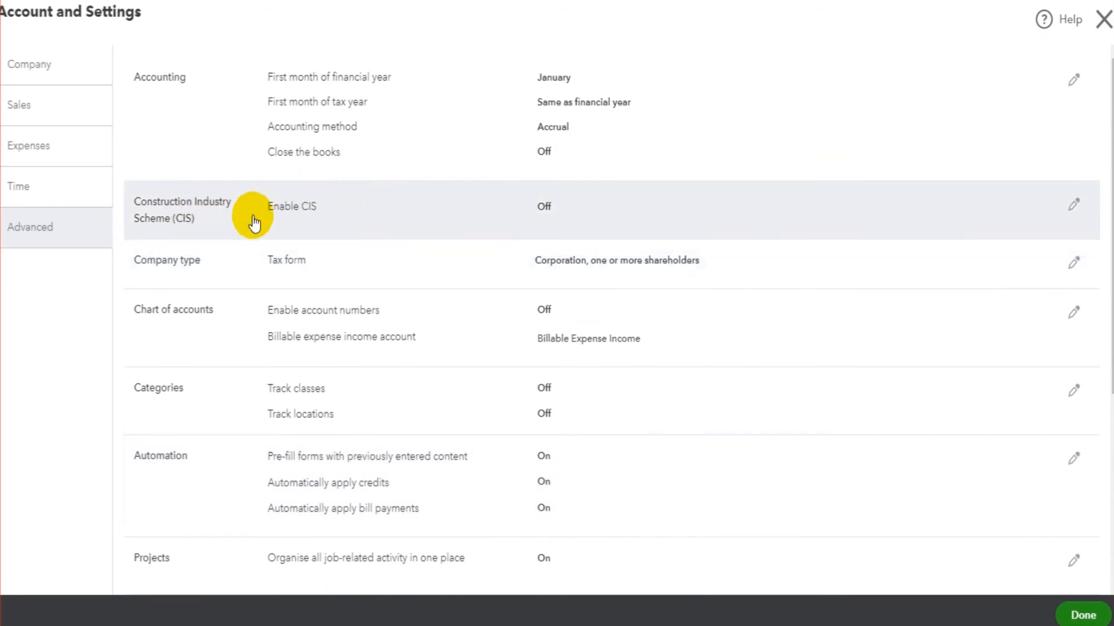
{"action": "mouse_move", "coordinate": [398, 224]}
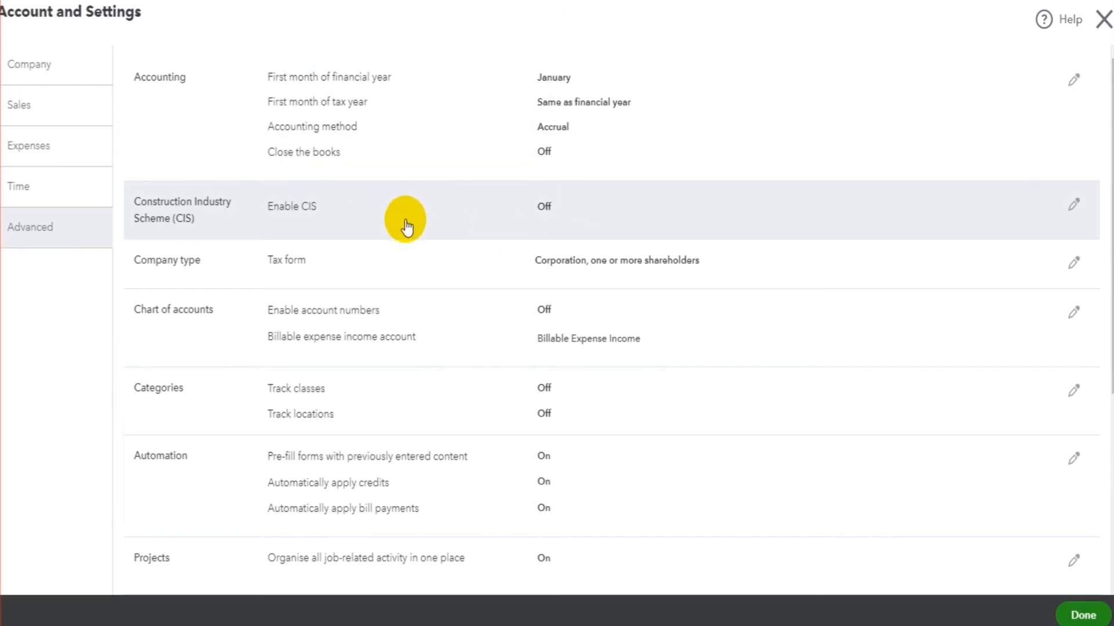
{"action": "mouse_move", "coordinate": [532, 220]}
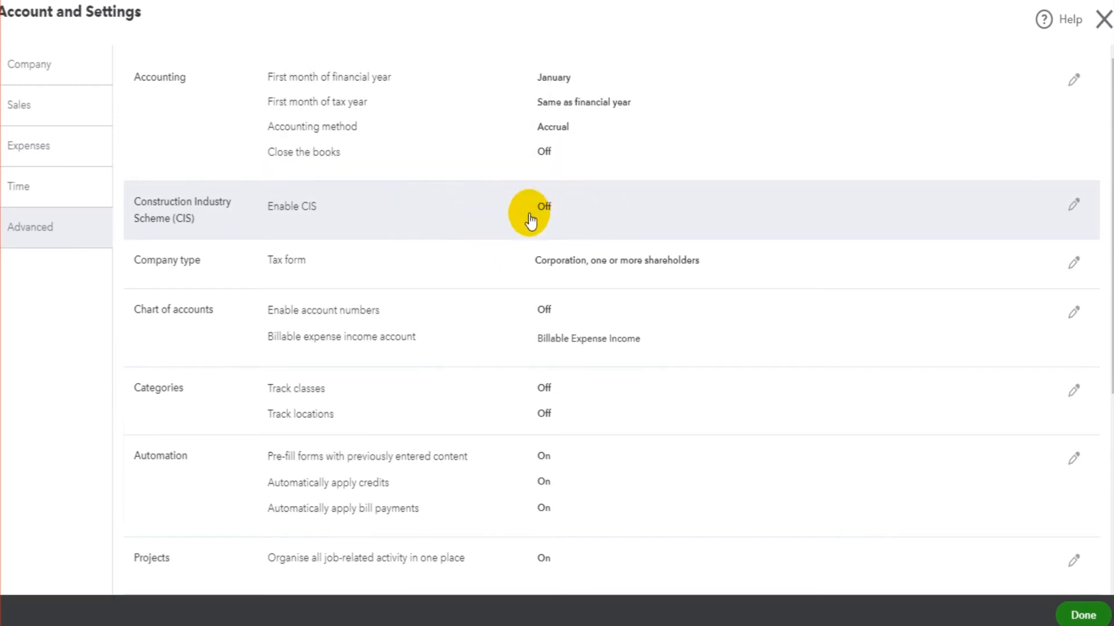
{"action": "mouse_move", "coordinate": [560, 213]}
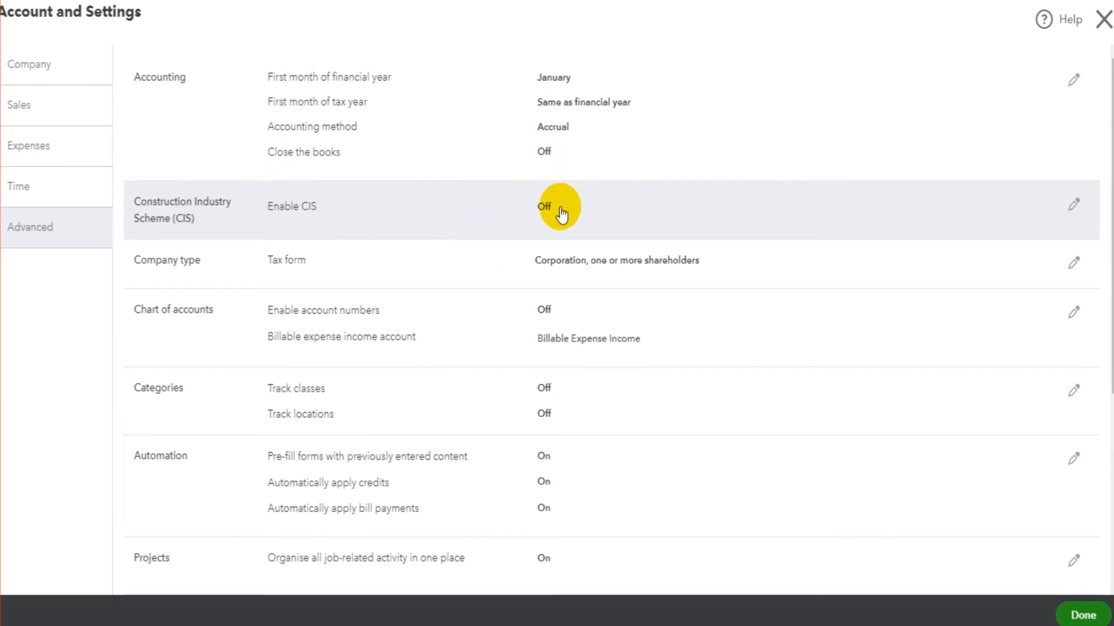
{"action": "scroll", "scroll_direction": "down", "scroll_amount": 3}
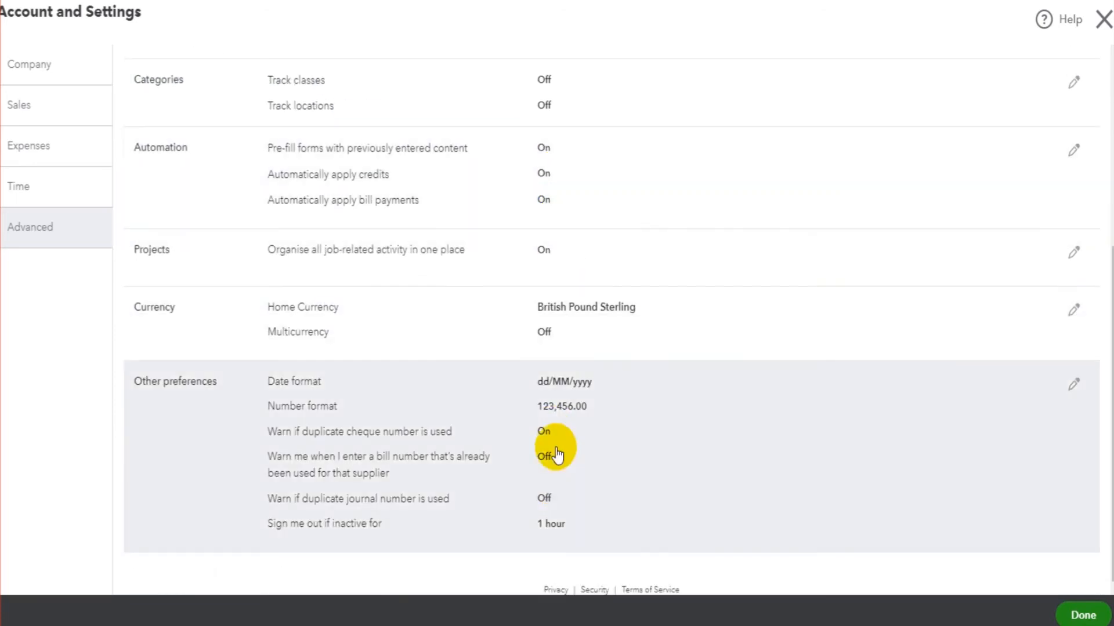
{"action": "mouse_move", "coordinate": [575, 390]}
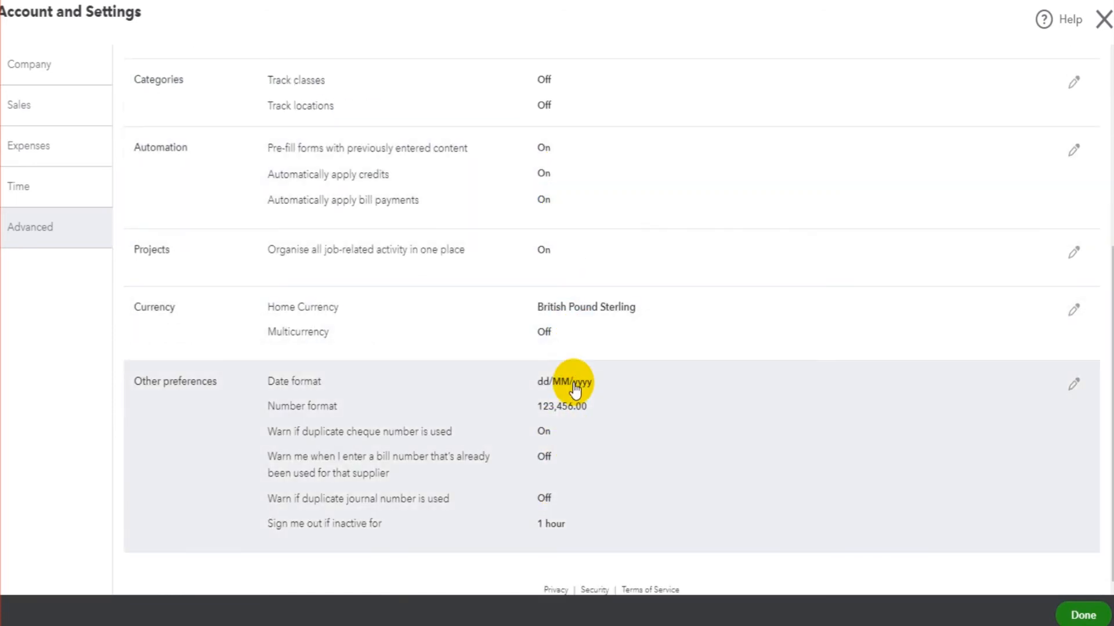
{"action": "mouse_move", "coordinate": [429, 325]}
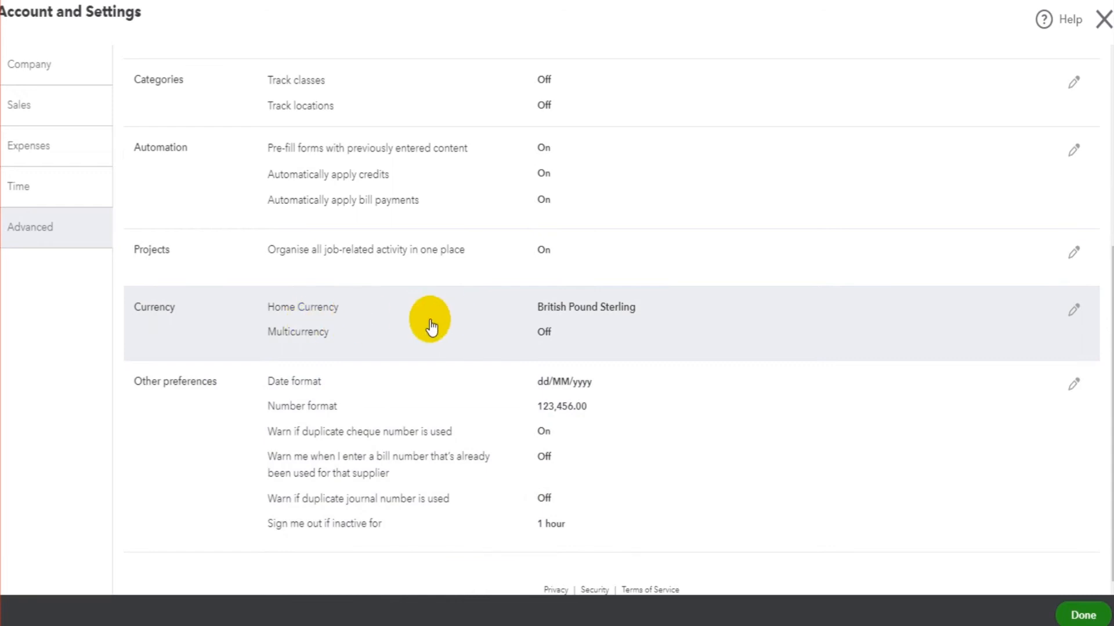
{"action": "mouse_move", "coordinate": [602, 312]}
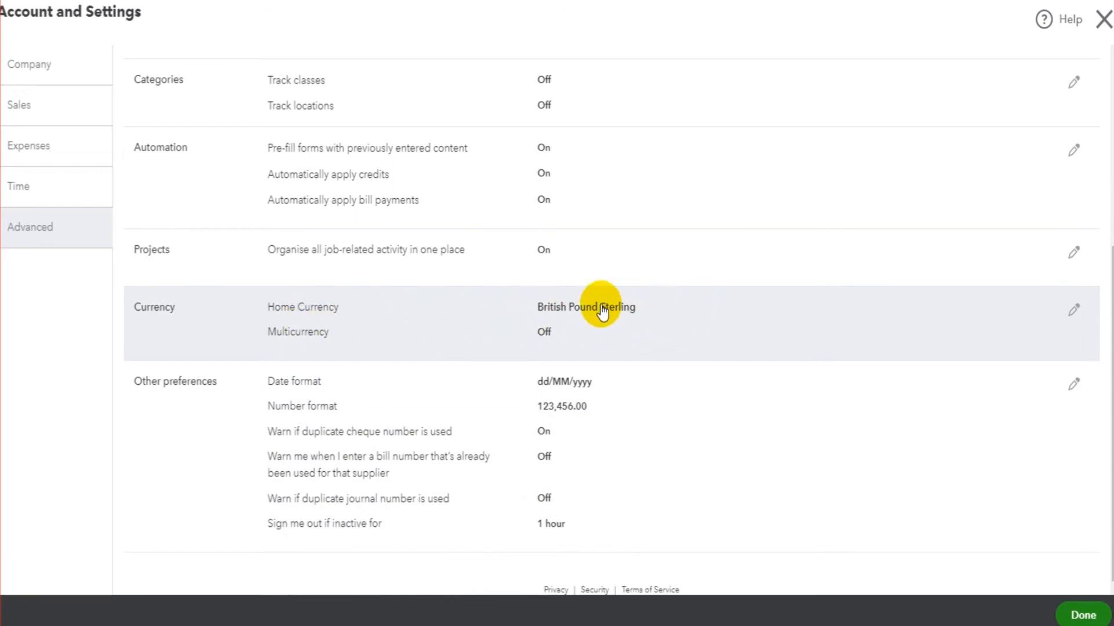
{"action": "mouse_move", "coordinate": [552, 334]}
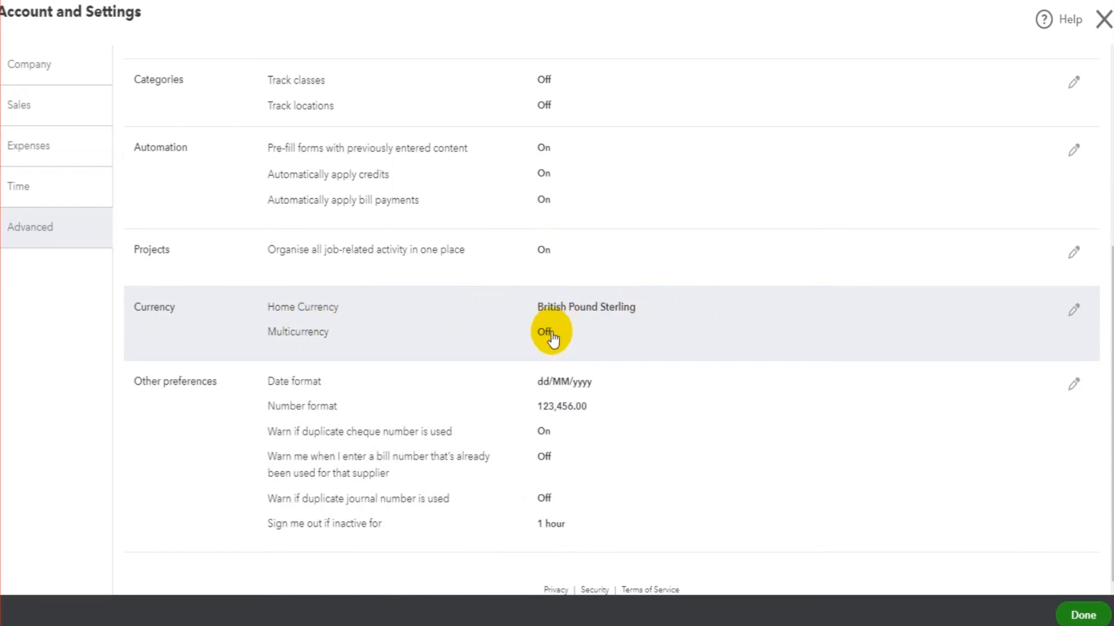
{"action": "mouse_move", "coordinate": [677, 316]}
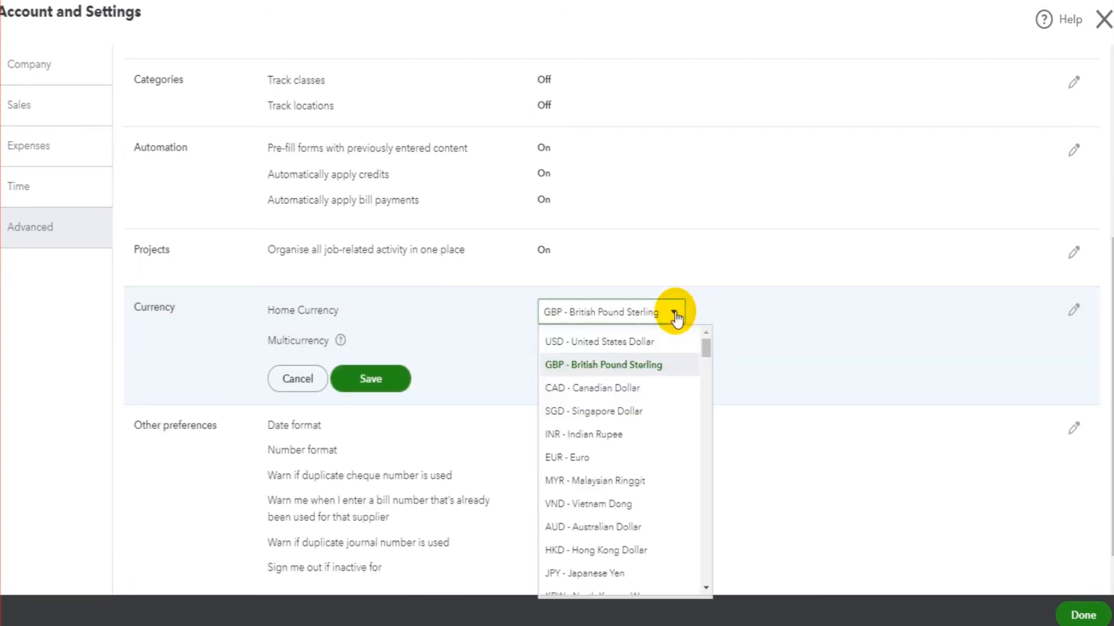
{"action": "mouse_move", "coordinate": [607, 347]}
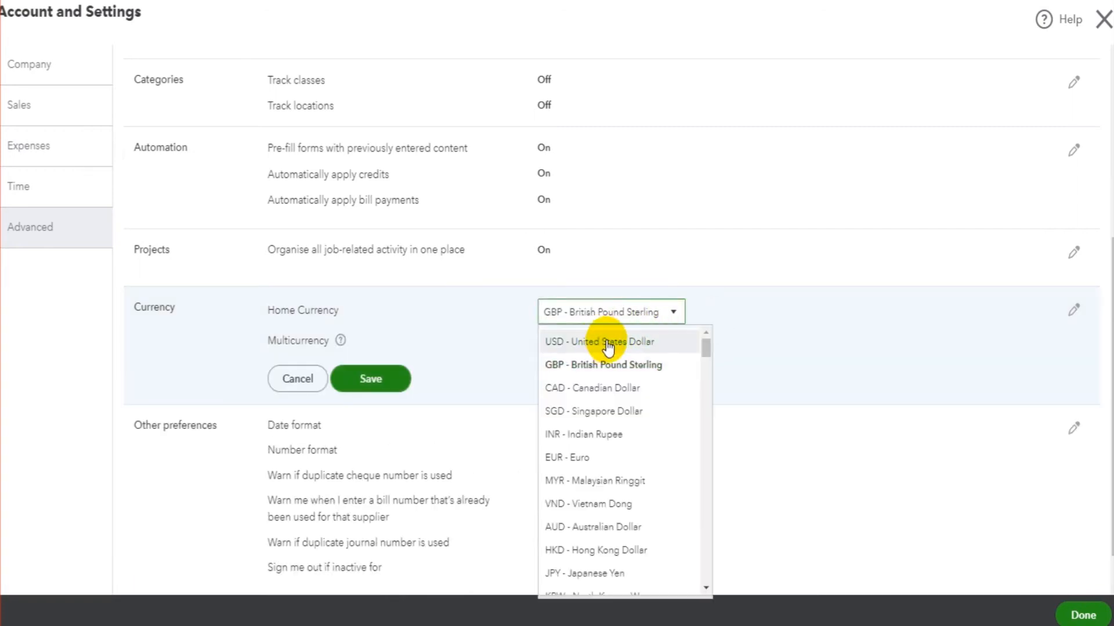
{"action": "mouse_move", "coordinate": [606, 394]}
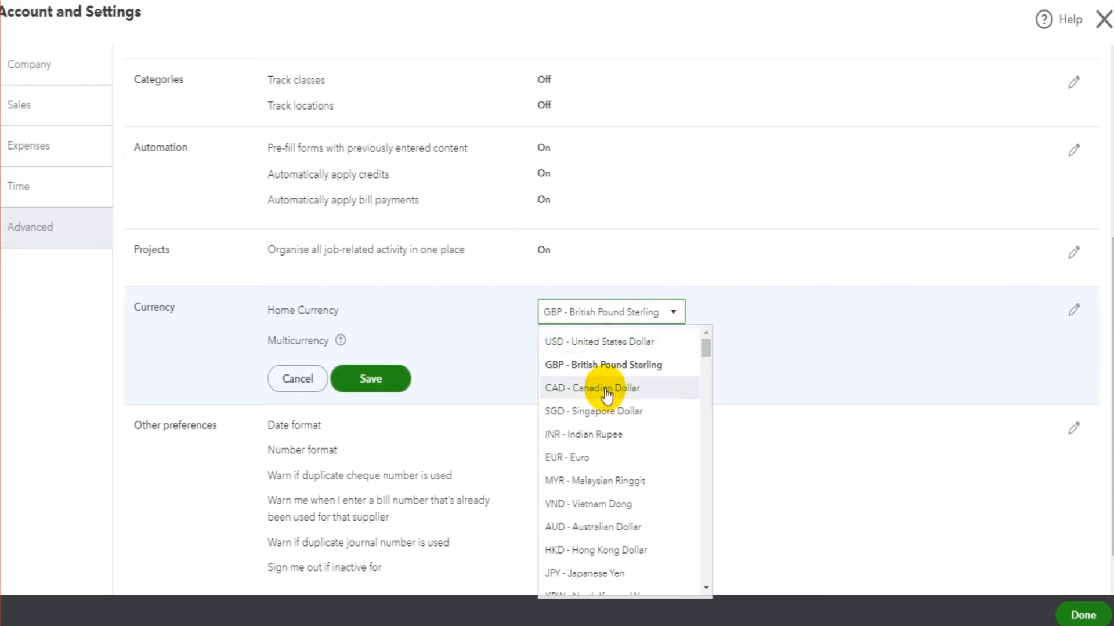
- Browse the home currency list, keeping GBP - British Pound Sterling selected
{"action": "scroll", "scroll_direction": "down", "scroll_amount": 3}
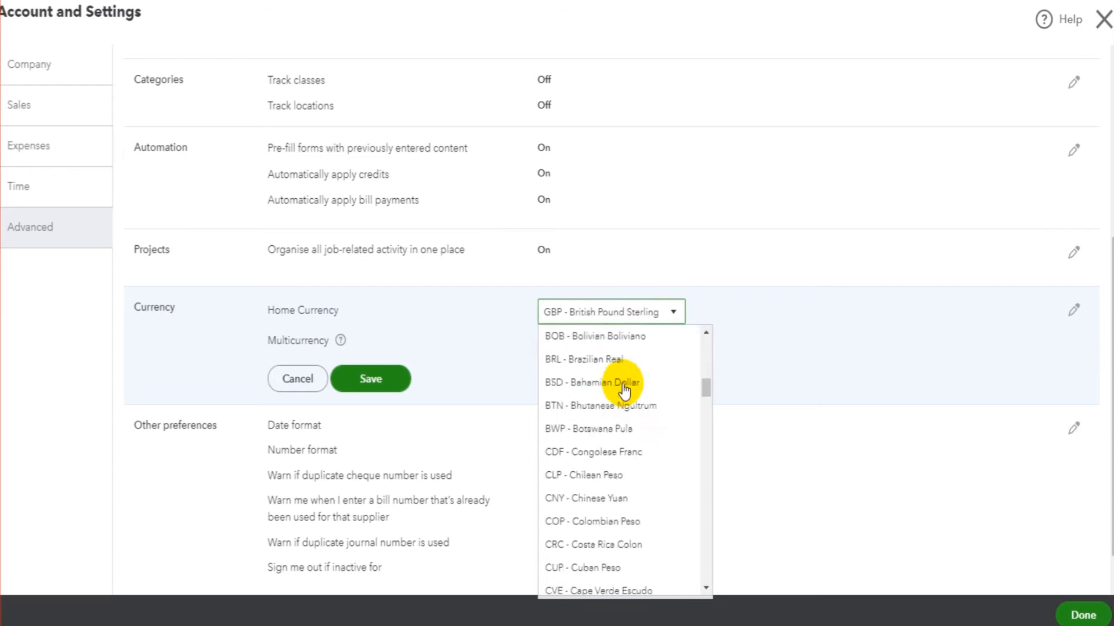
{"action": "scroll", "scroll_direction": "down", "scroll_amount": 3}
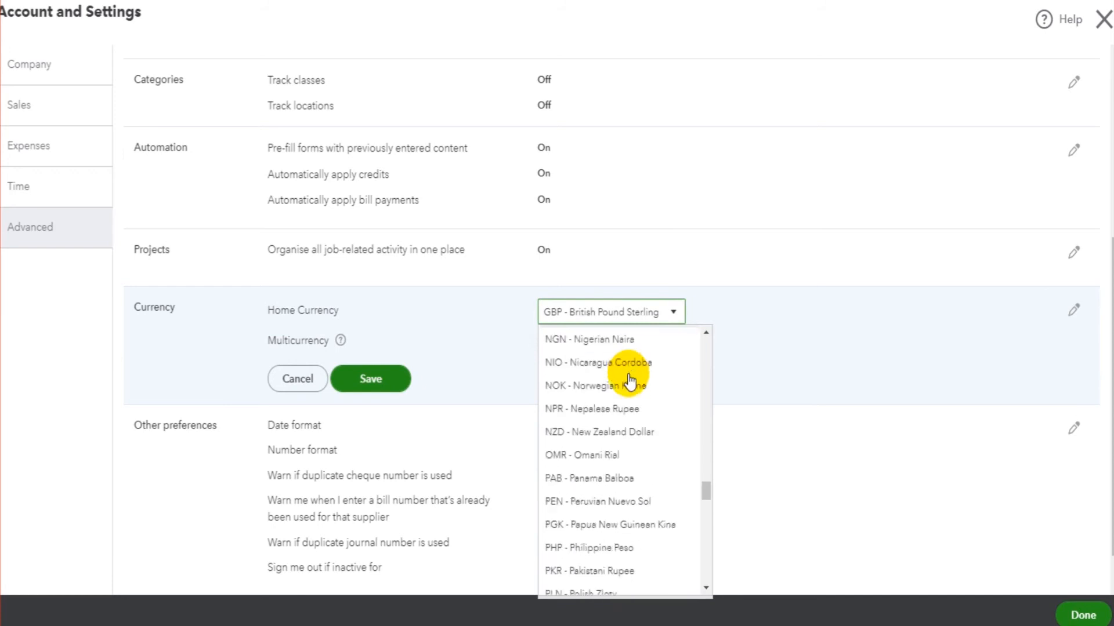
{"action": "scroll", "scroll_direction": "down", "scroll_amount": 3}
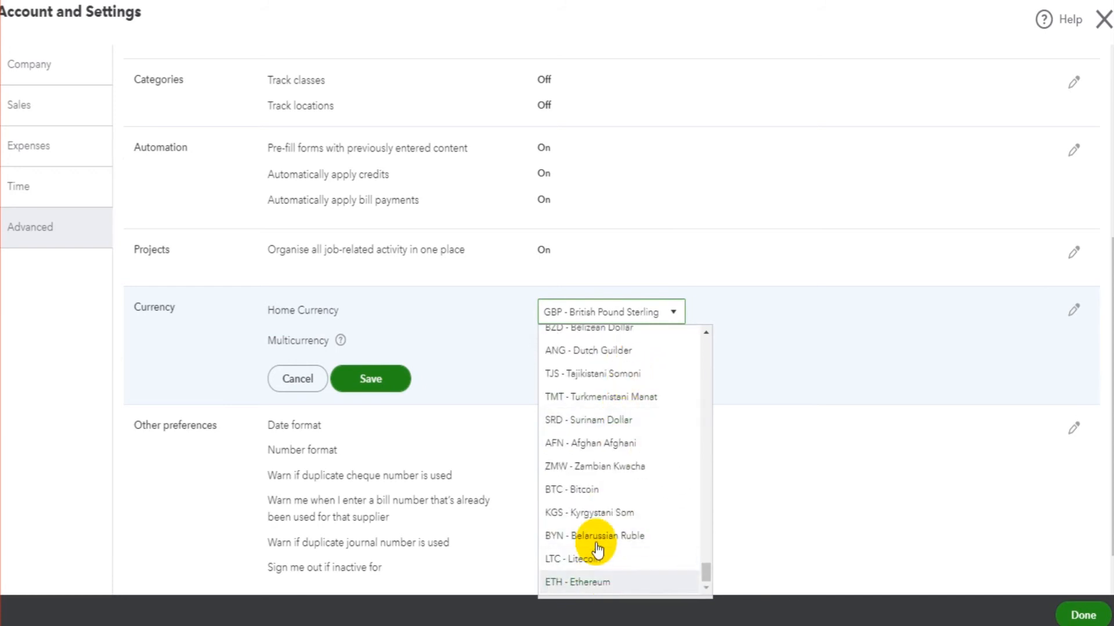
{"action": "mouse_move", "coordinate": [600, 512]}
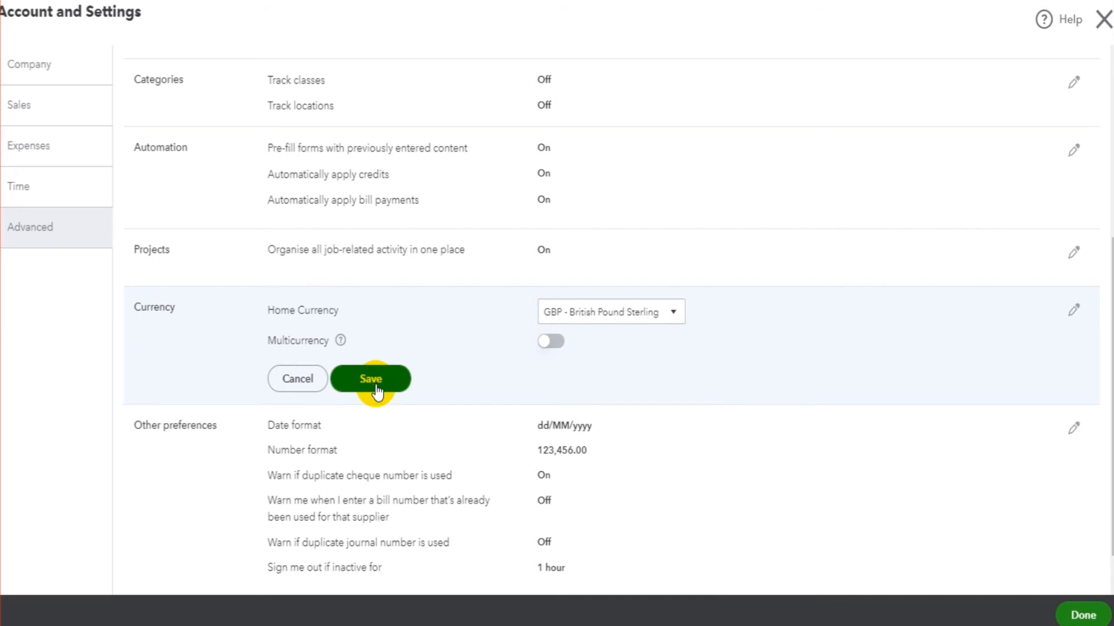
{"action": "mouse_move", "coordinate": [365, 398]}
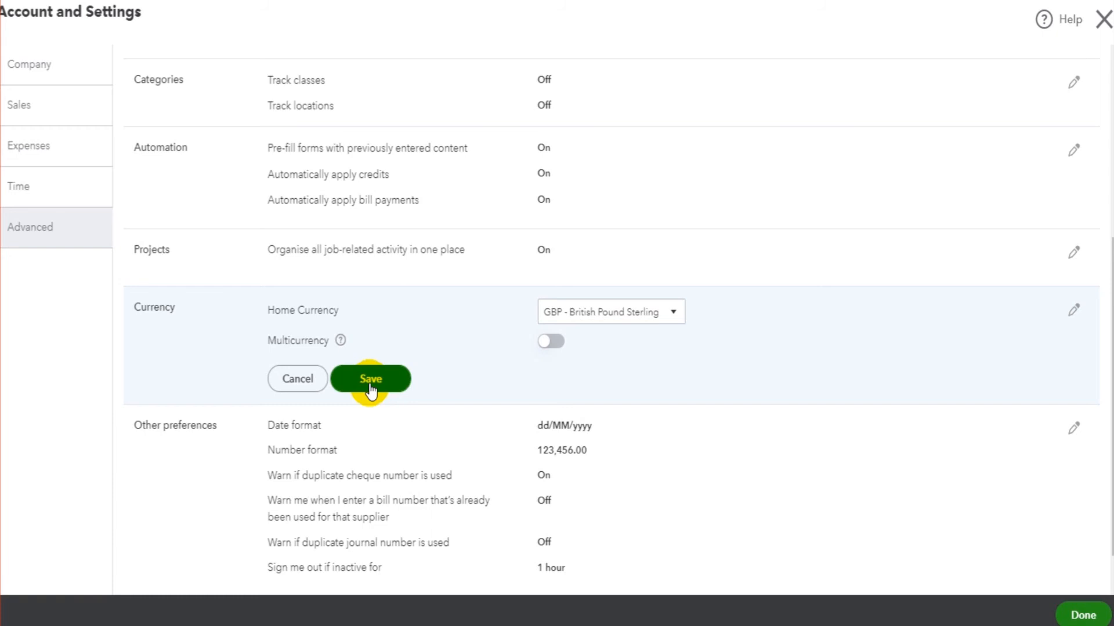
{"action": "mouse_move", "coordinate": [316, 344]}
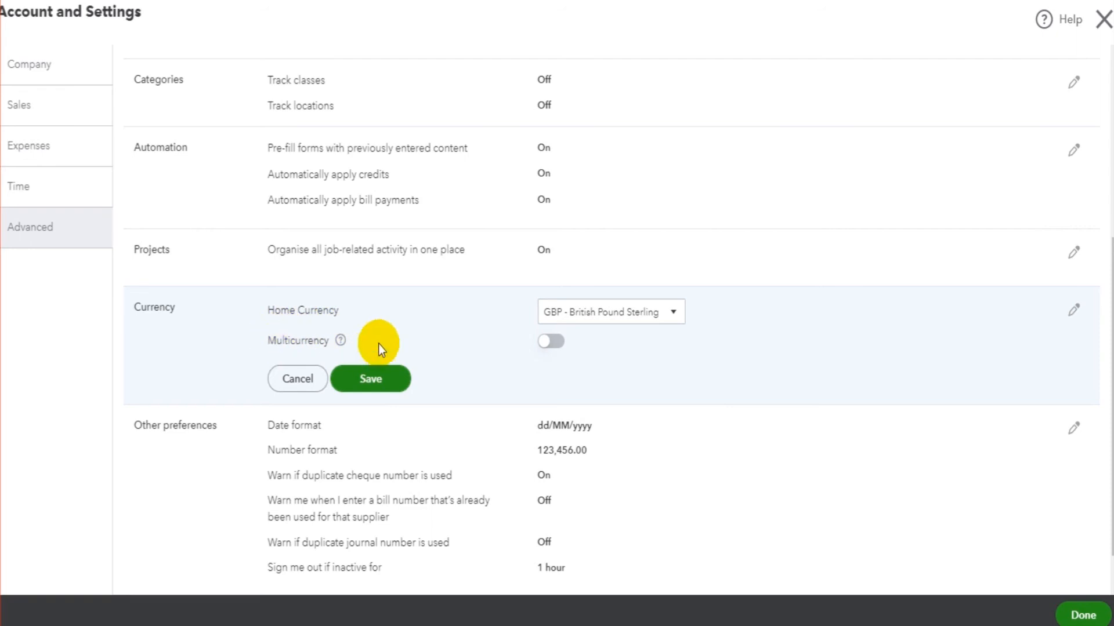
- Save the Currency section with GBP home currency and Multicurrency left off
{"action": "left_click", "coordinate": [550, 341]}
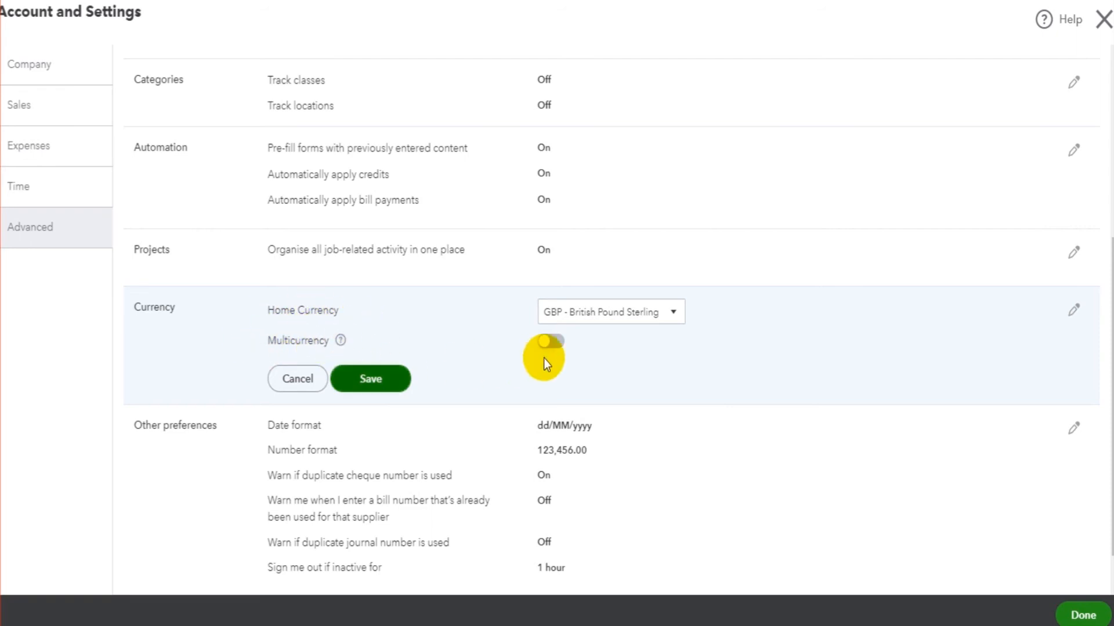
{"action": "left_click", "coordinate": [550, 341]}
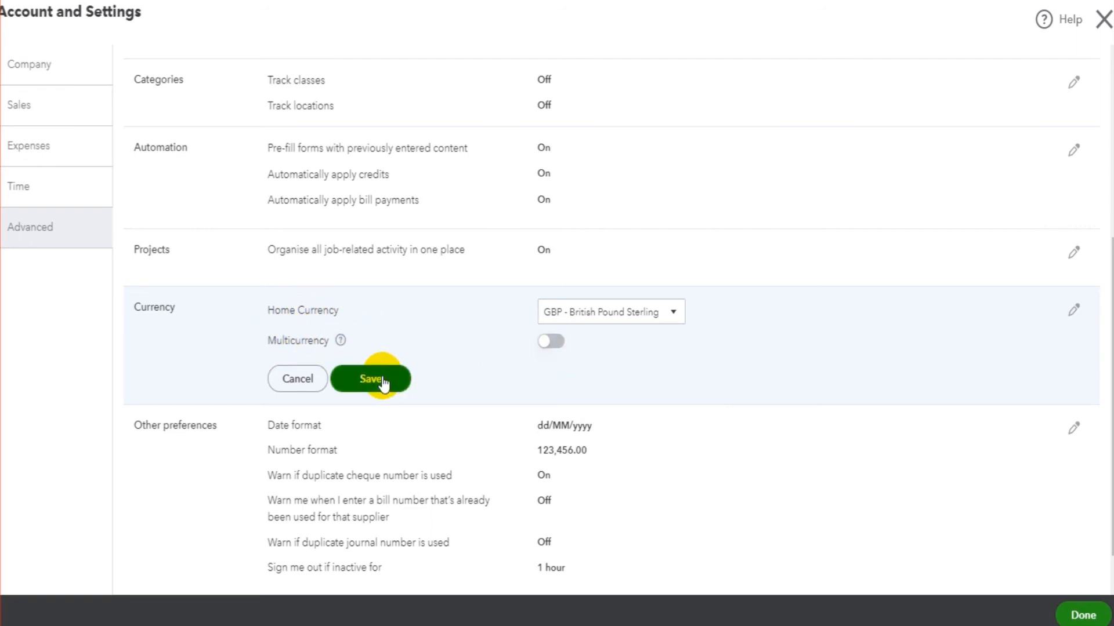
{"action": "mouse_move", "coordinate": [550, 341]}
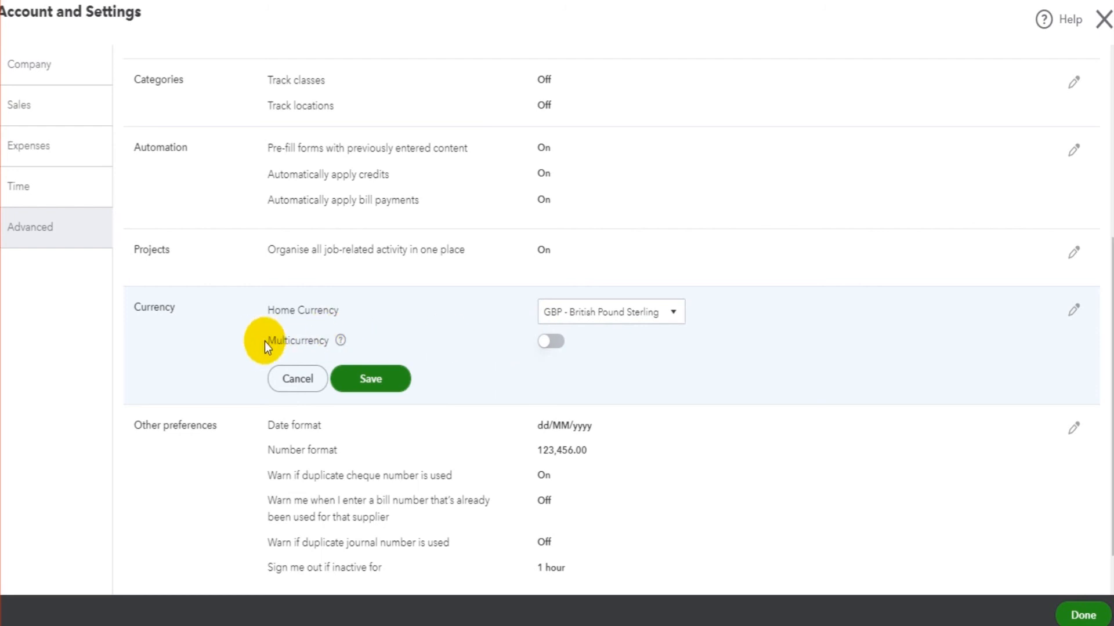
{"action": "mouse_move", "coordinate": [570, 366]}
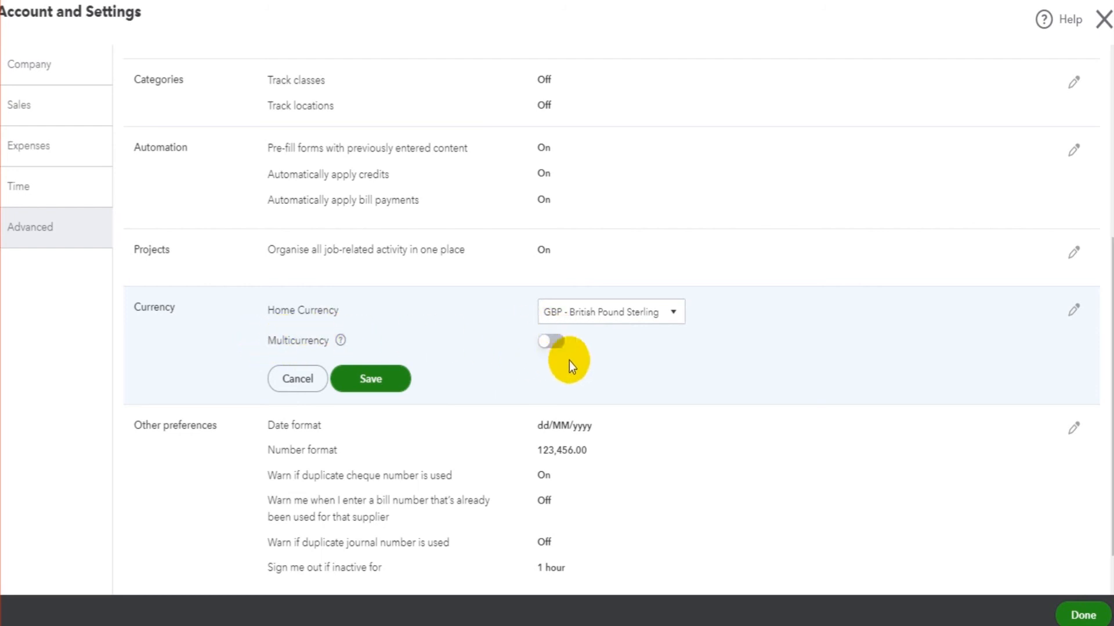
{"action": "mouse_move", "coordinate": [546, 341]}
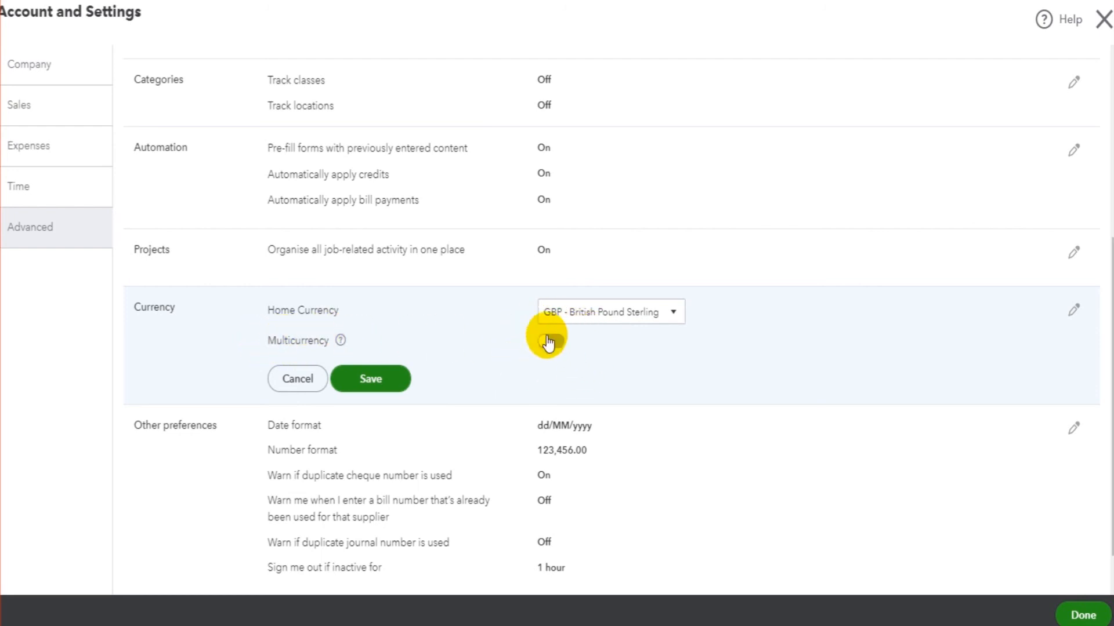
{"action": "left_click", "coordinate": [550, 341]}
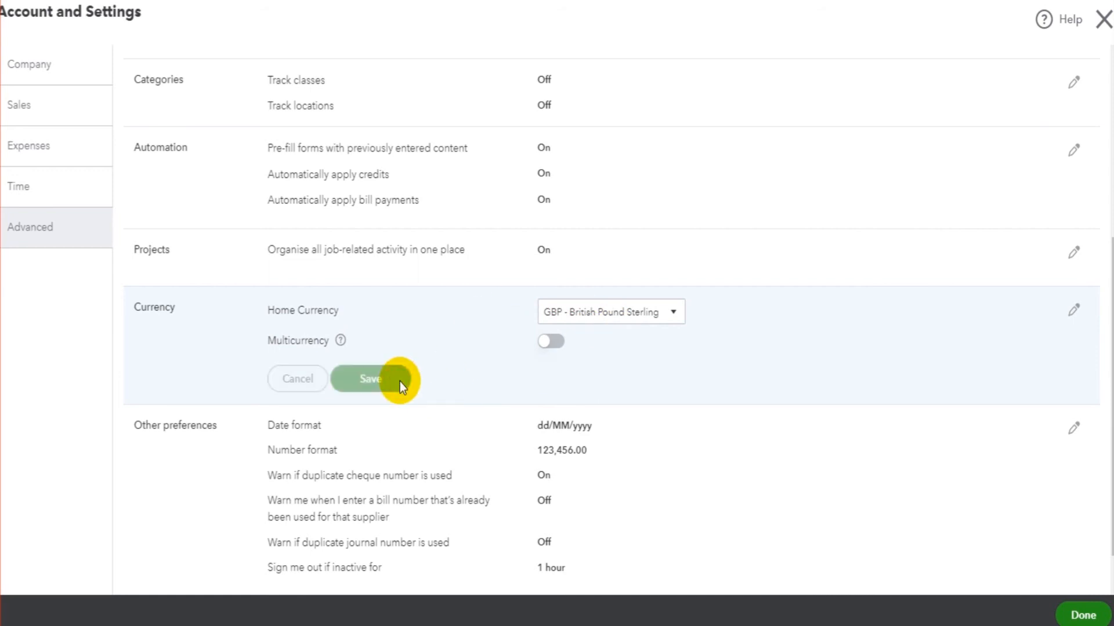
{"action": "left_click", "coordinate": [371, 378]}
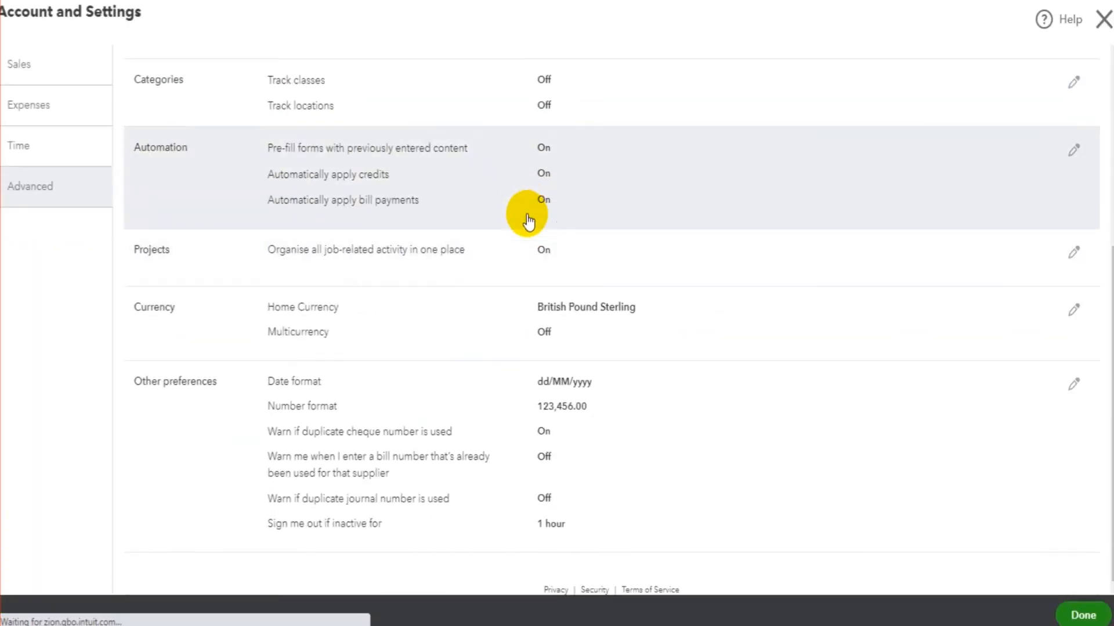
- Edit Other preferences, keep 1-hour inactivity sign-out and dd/MM/yyyy dates, and save
{"action": "left_click", "coordinate": [1073, 384]}
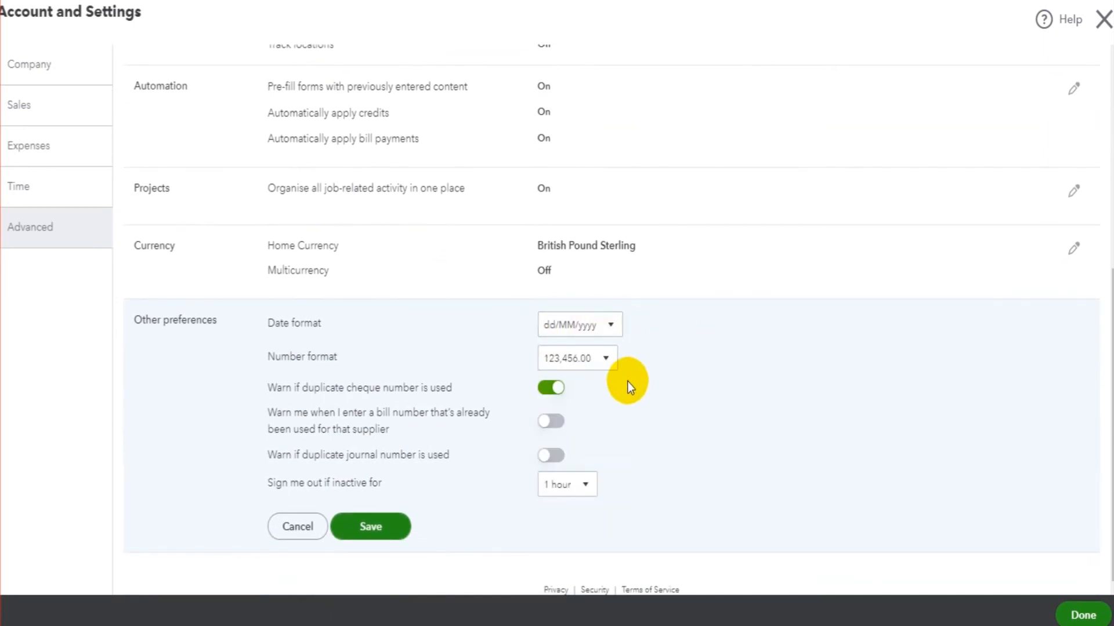
{"action": "mouse_move", "coordinate": [521, 485]}
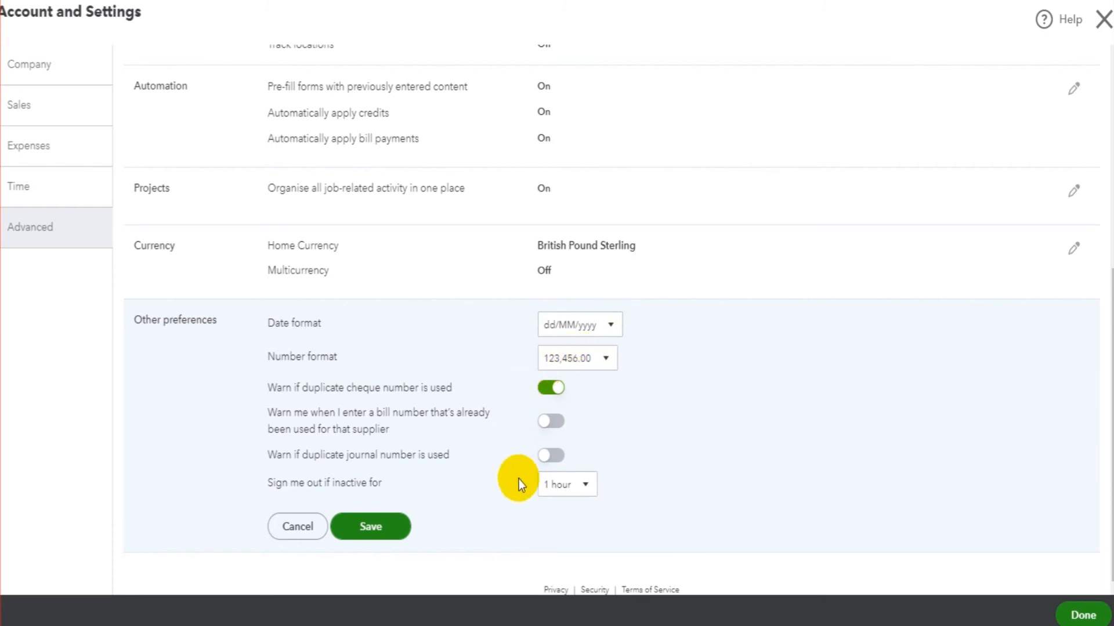
{"action": "mouse_move", "coordinate": [280, 487]}
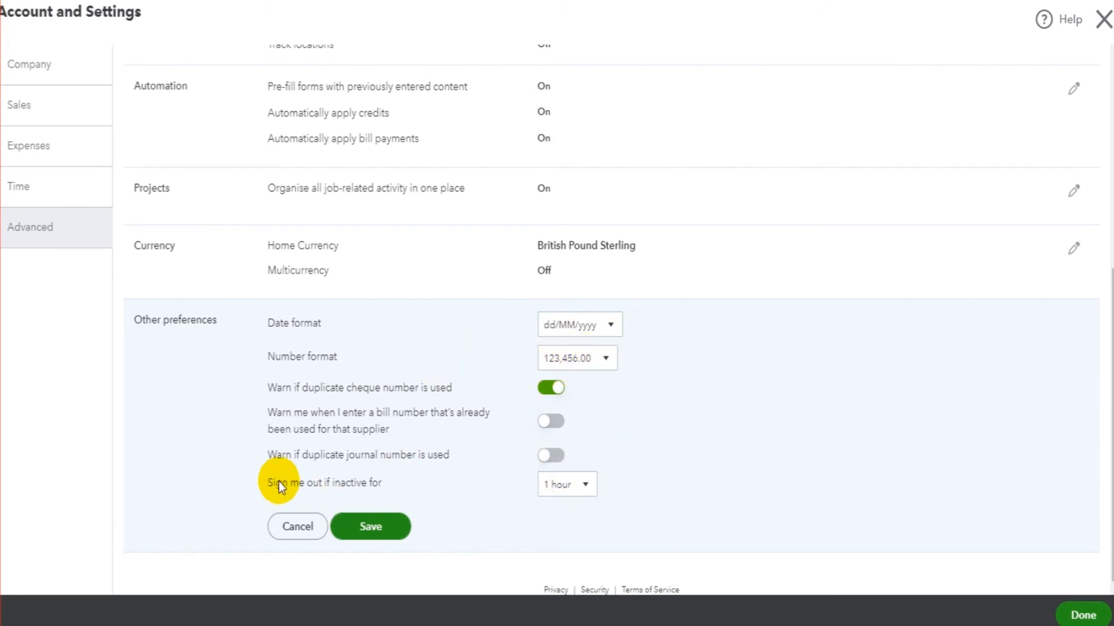
{"action": "left_click", "coordinate": [566, 485]}
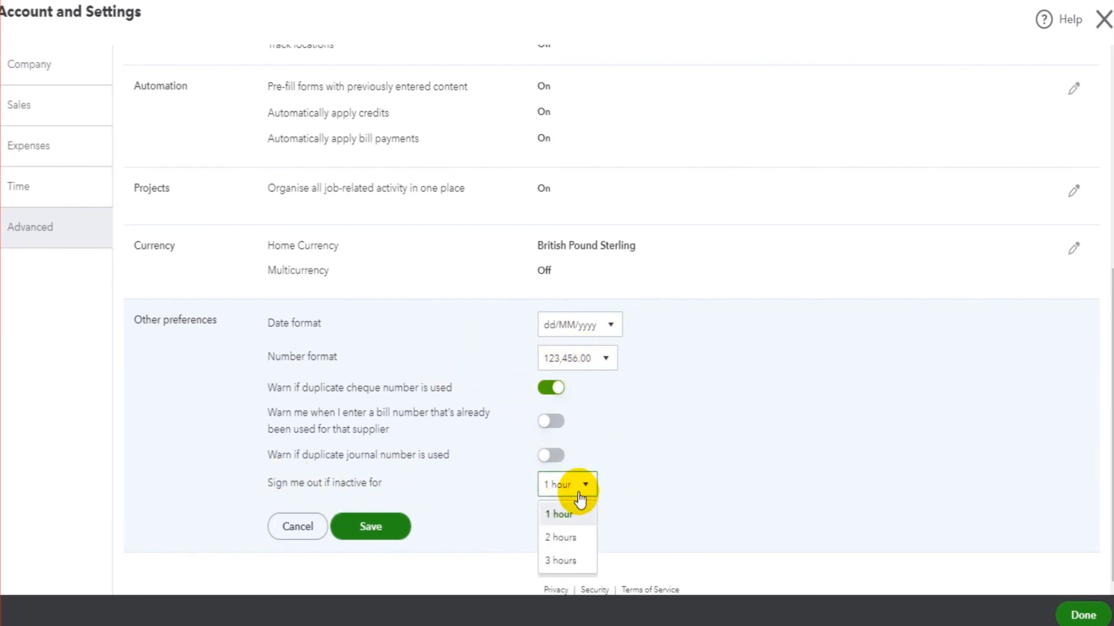
{"action": "left_click", "coordinate": [556, 514]}
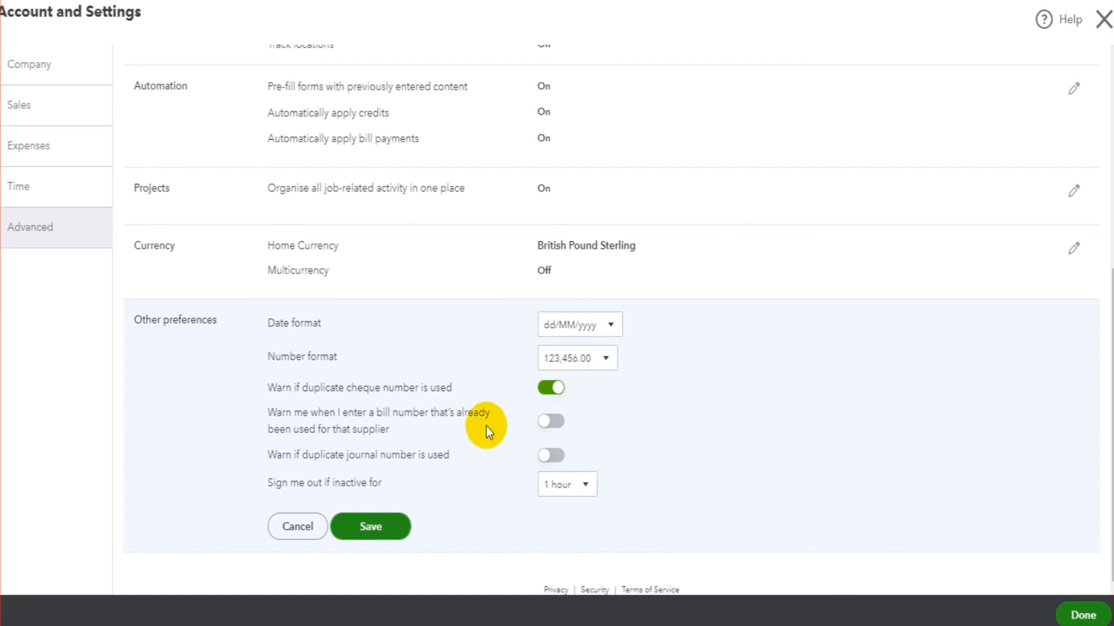
{"action": "left_click", "coordinate": [550, 420]}
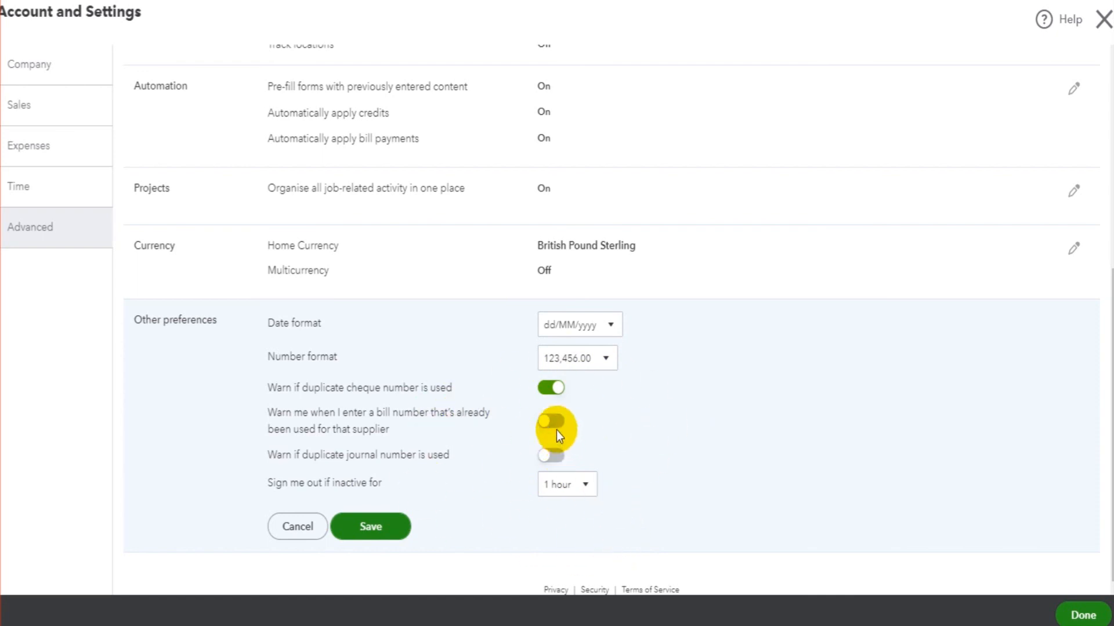
{"action": "left_click", "coordinate": [550, 420]}
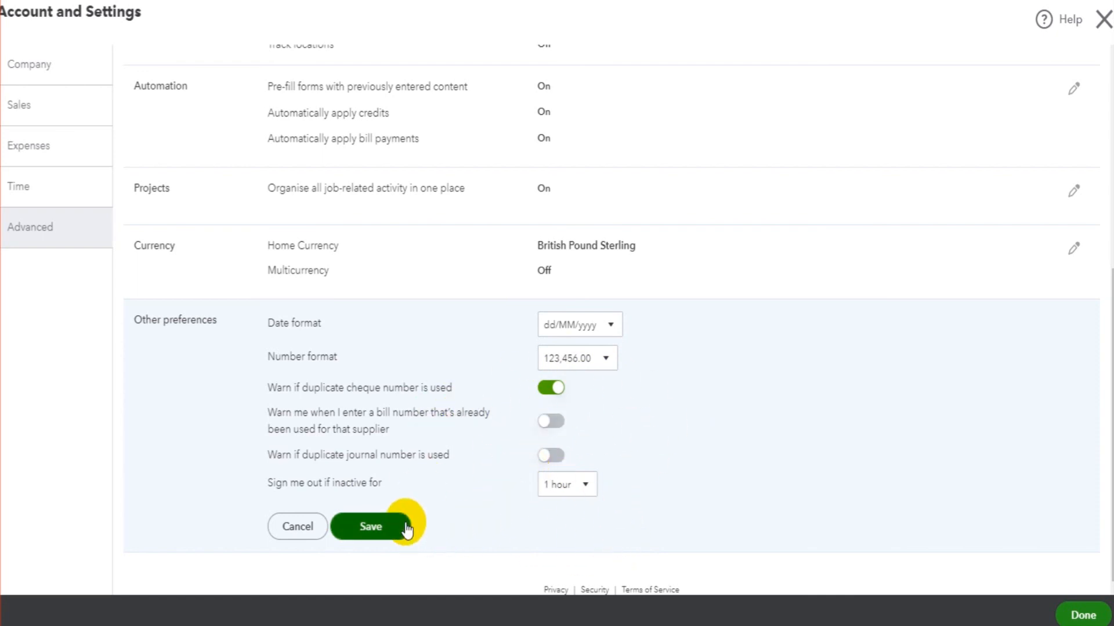
{"action": "left_click", "coordinate": [370, 526]}
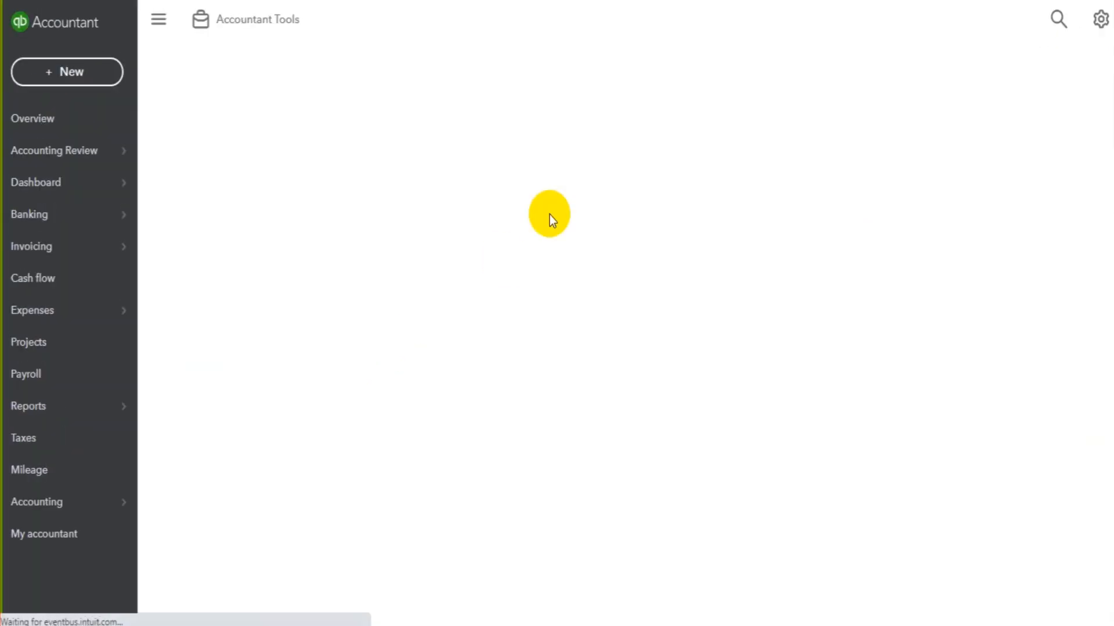
{"action": "left_click", "coordinate": [1100, 19]}
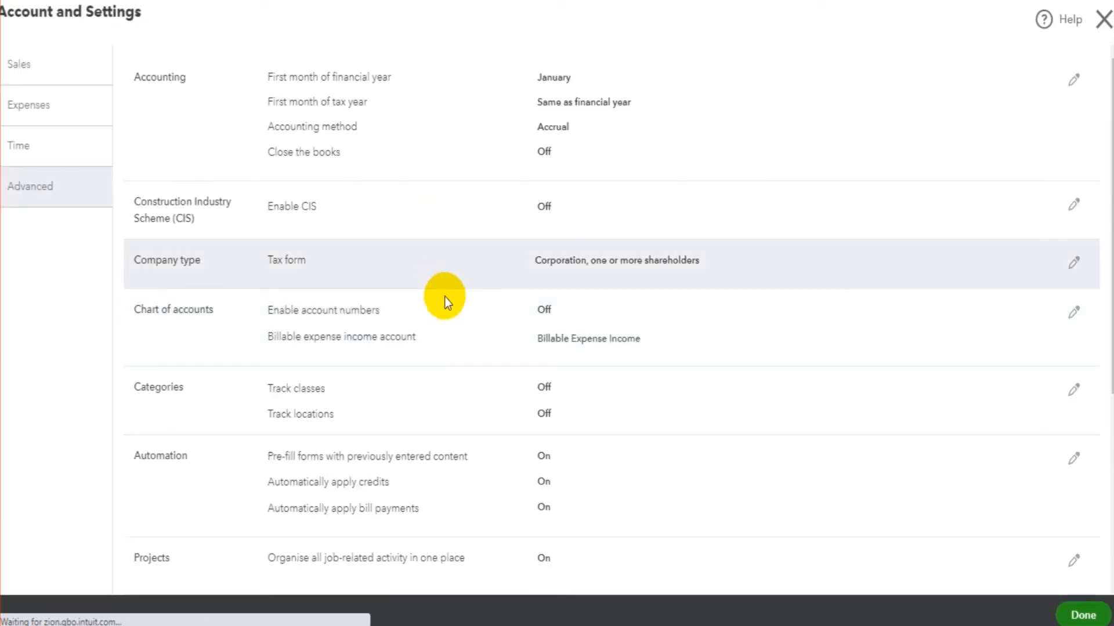
{"action": "scroll", "scroll_direction": "down", "scroll_amount": 3}
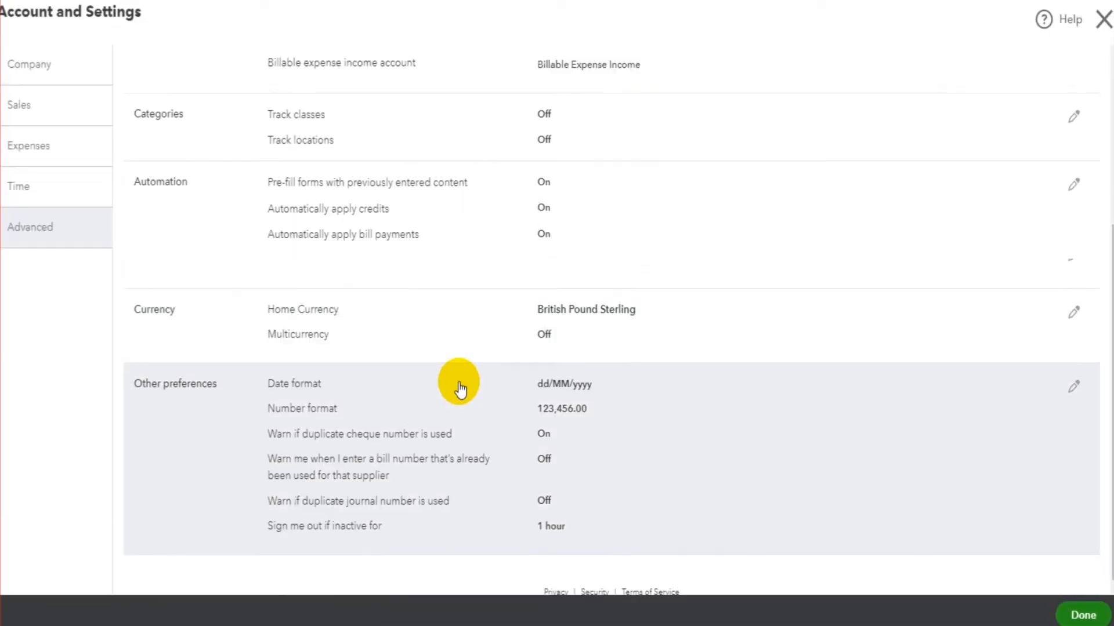
{"action": "scroll", "scroll_direction": "up", "scroll_amount": 3}
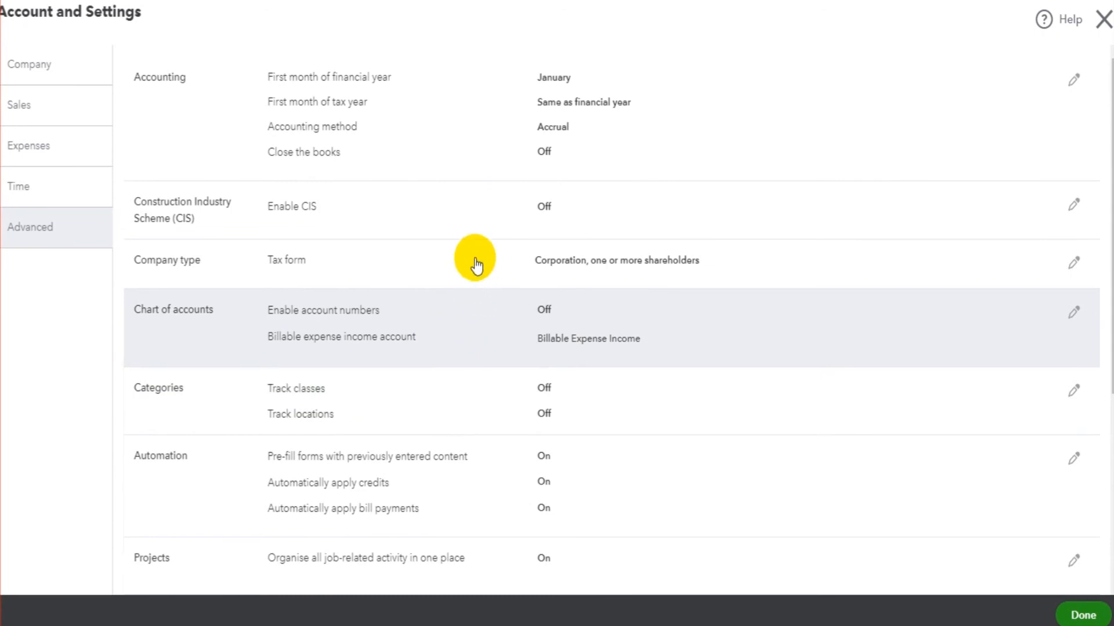
{"action": "mouse_move", "coordinate": [424, 384]}
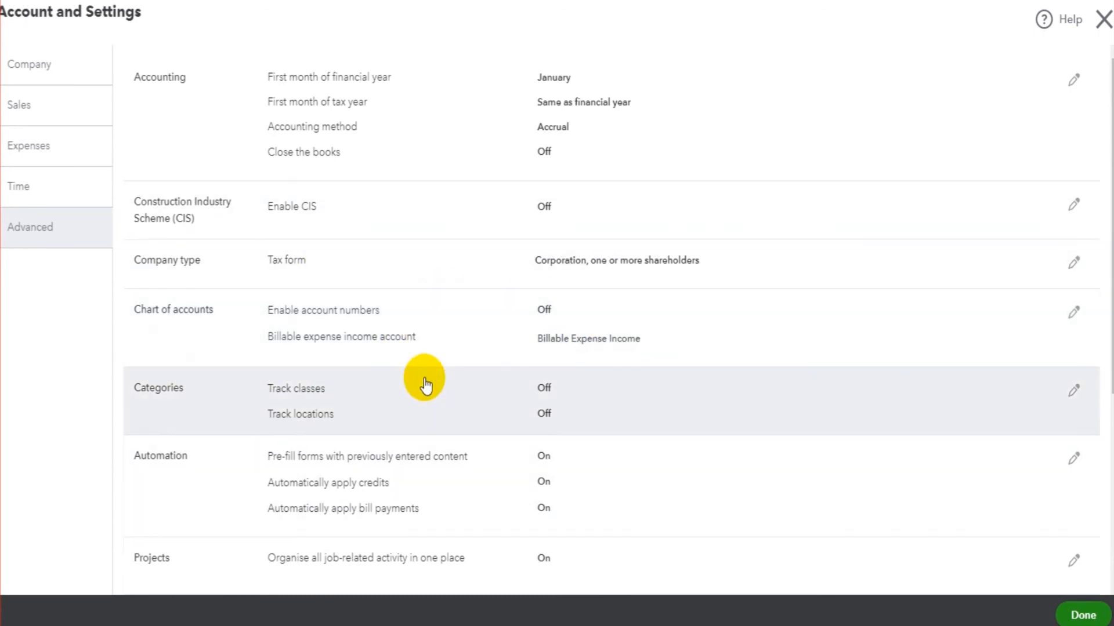
{"action": "mouse_move", "coordinate": [90, 177]}
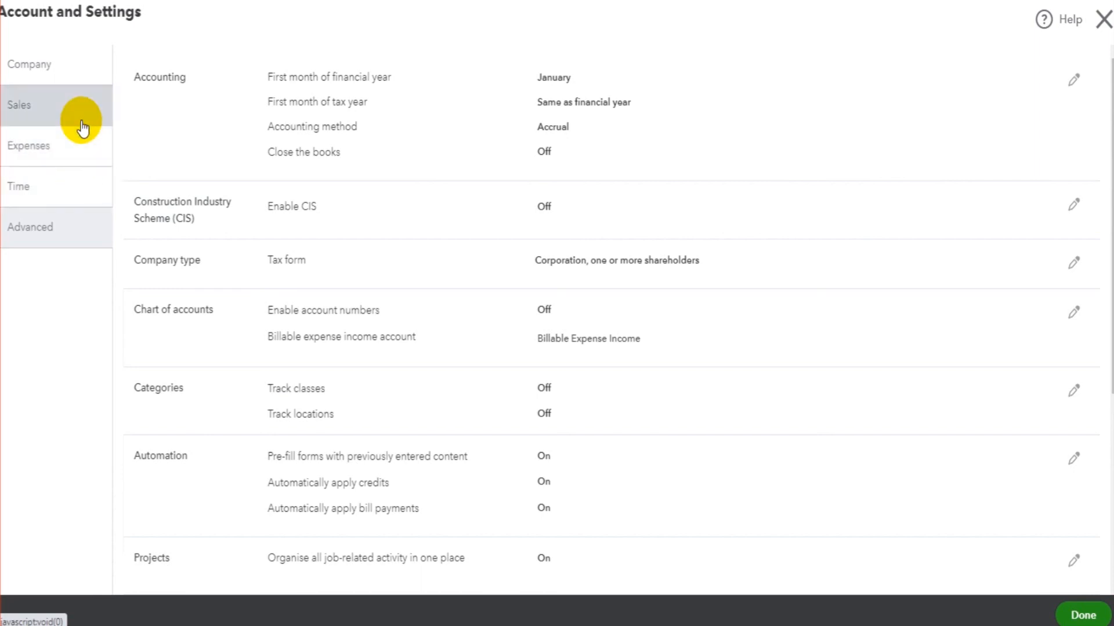
{"action": "mouse_move", "coordinate": [1100, 19]}
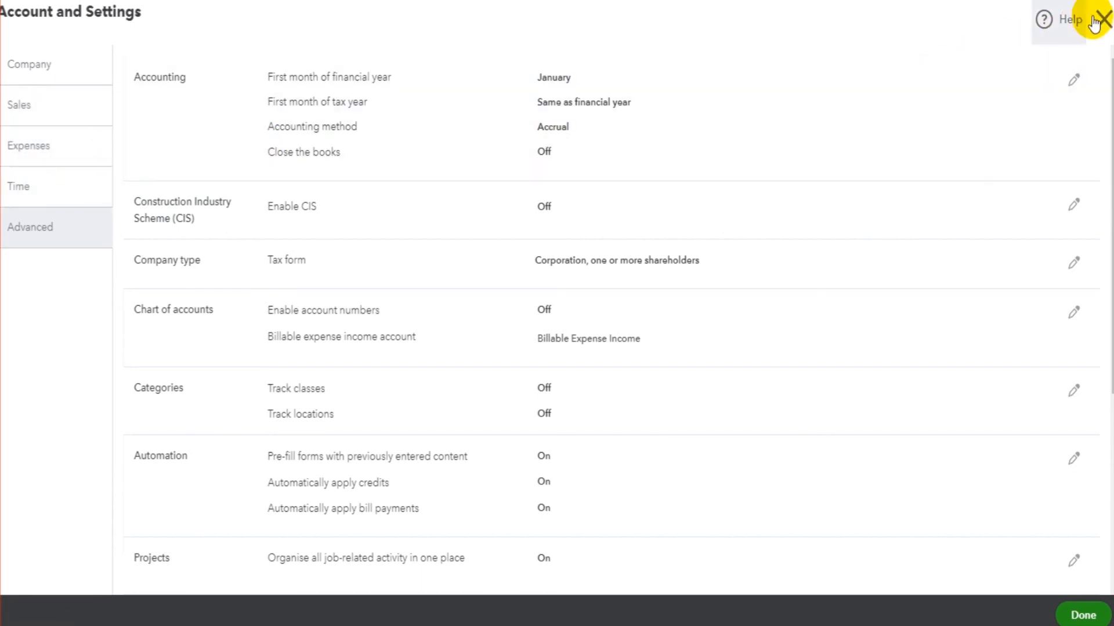
- Close Account and Settings, confirming the leave prompt, returning to the dashboard
{"action": "left_click", "coordinate": [1099, 19]}
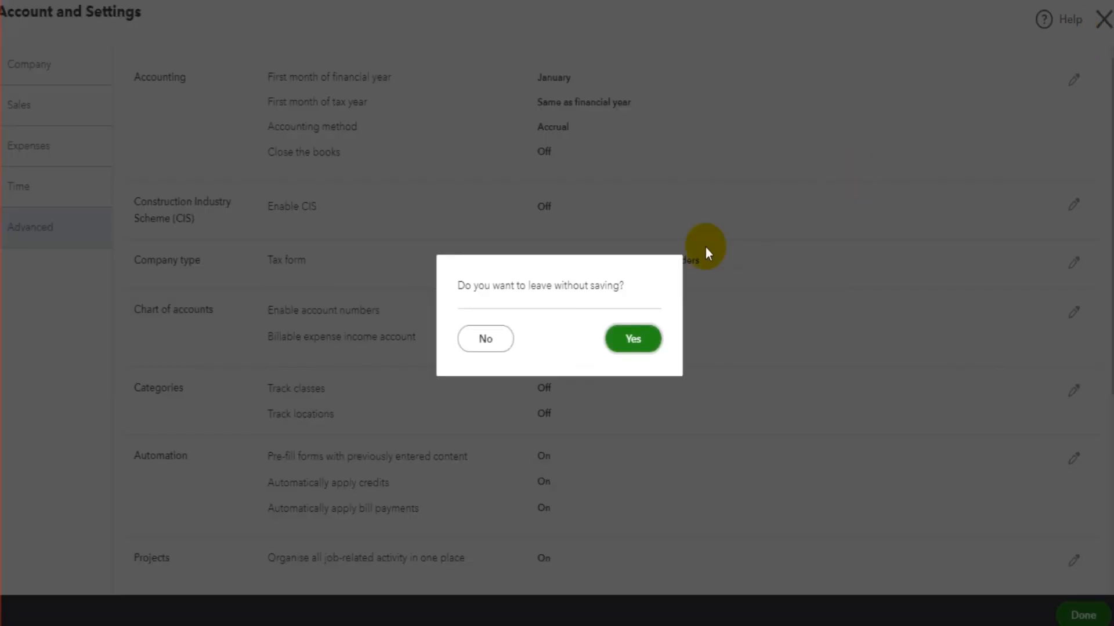
{"action": "left_click", "coordinate": [632, 339]}
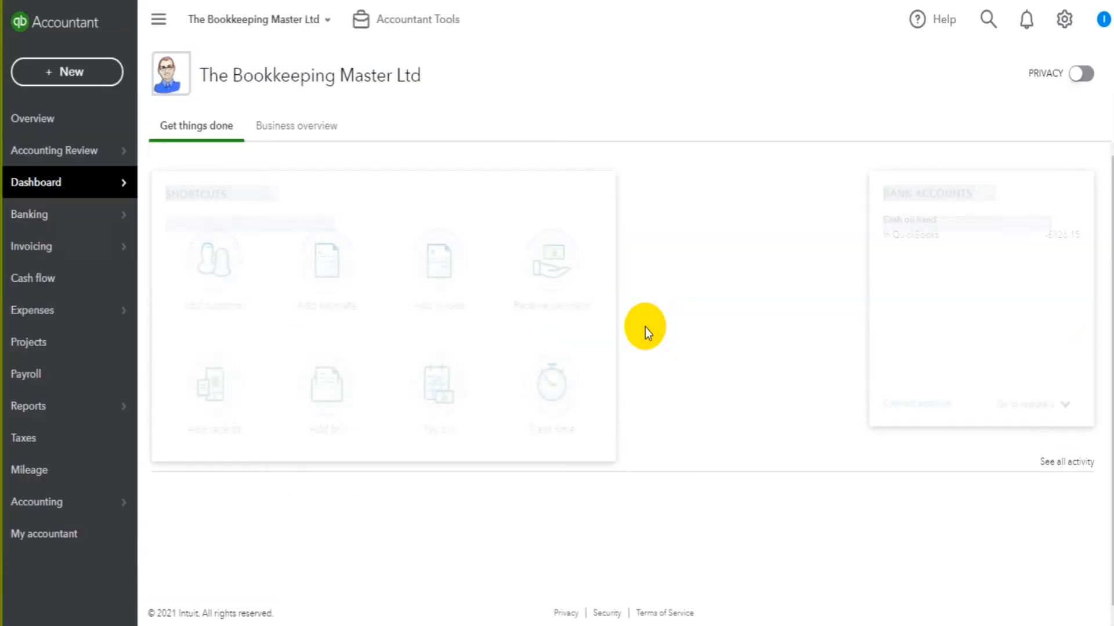